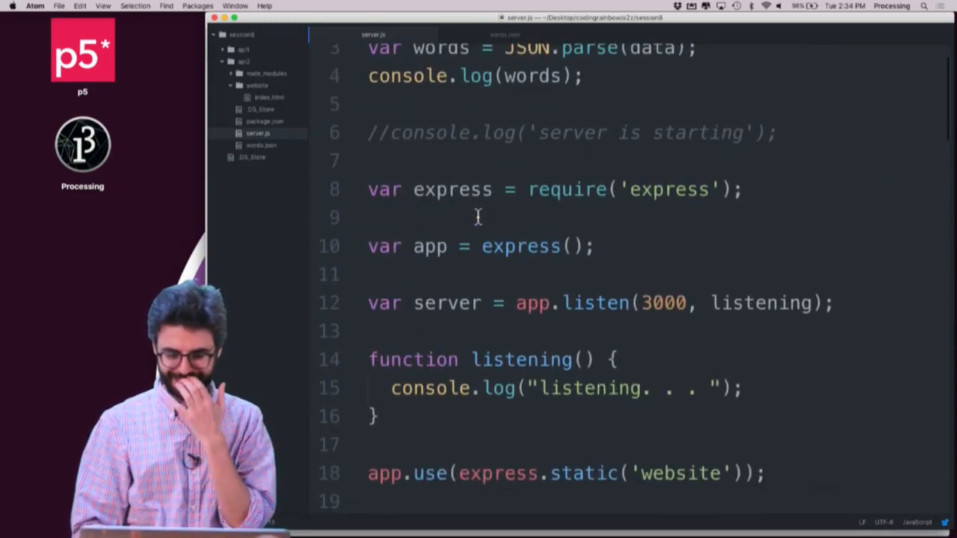
- Copy Desktop's empty-example files into the a2z website folder, replacing the old index.html
scroll(down, 3)
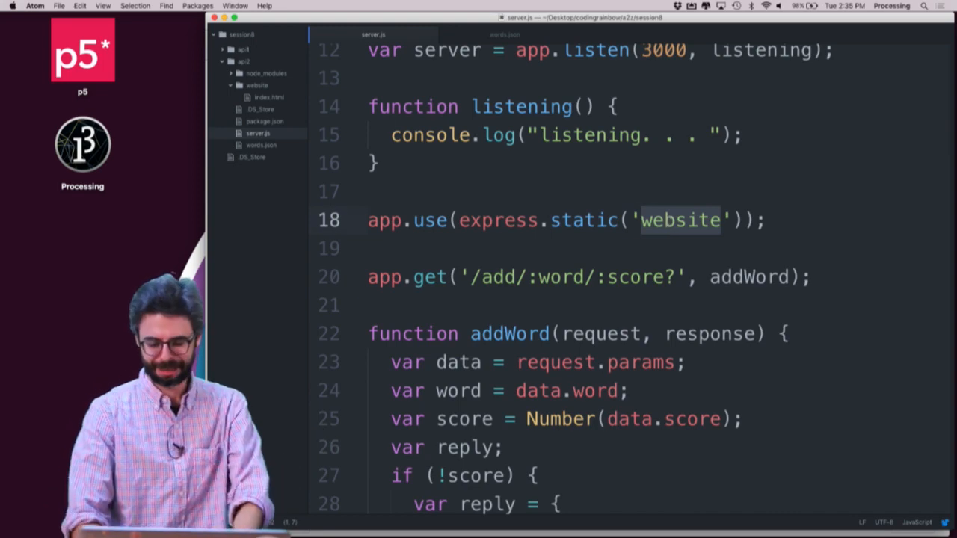
text(public)
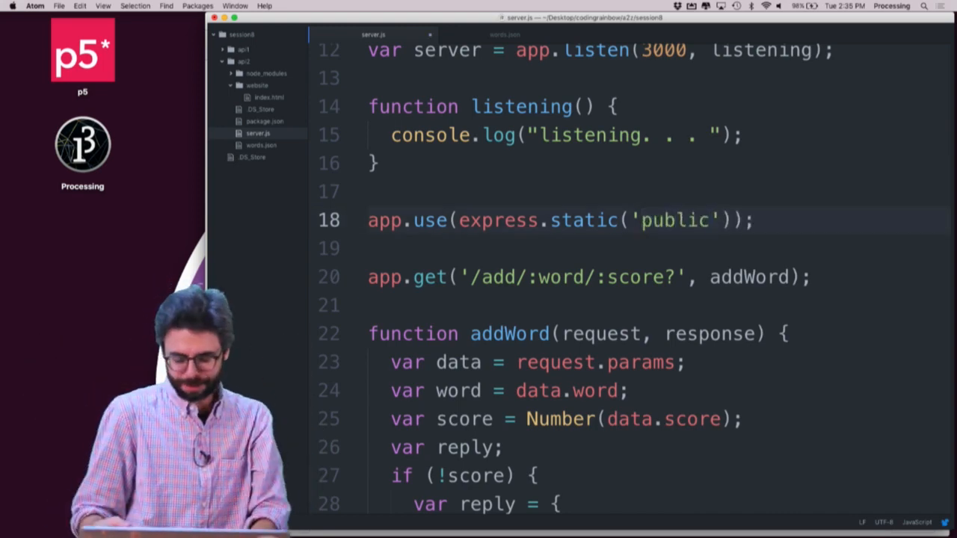
text(website)
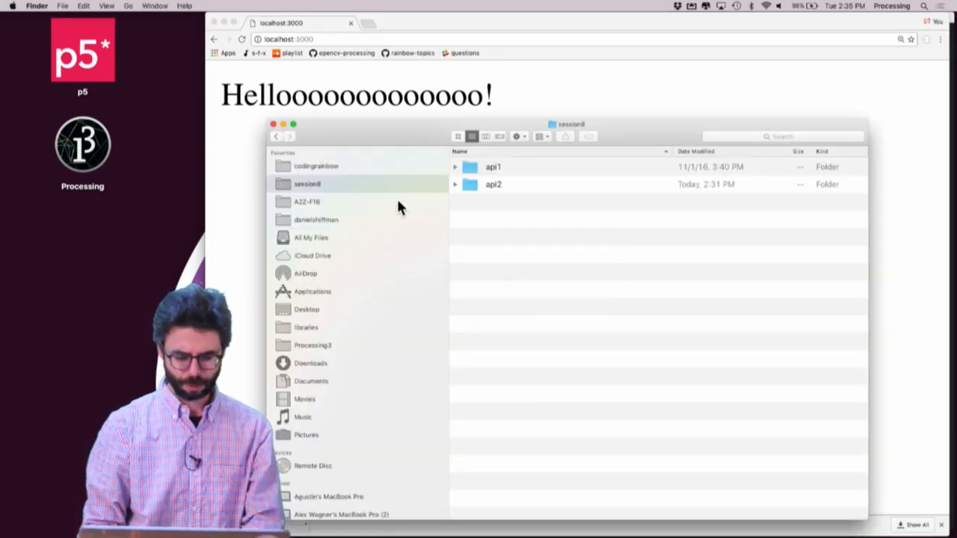
click(307, 309)
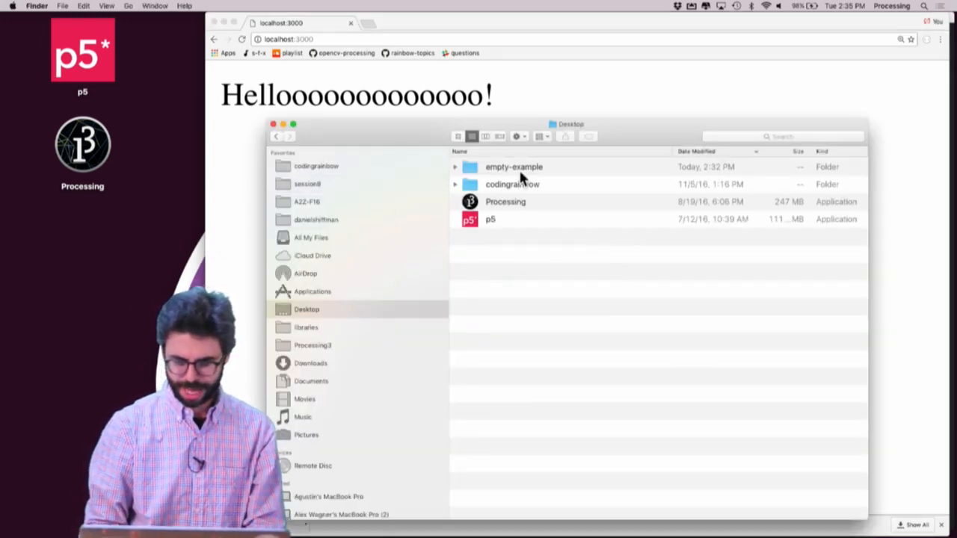
double_click(514, 167)
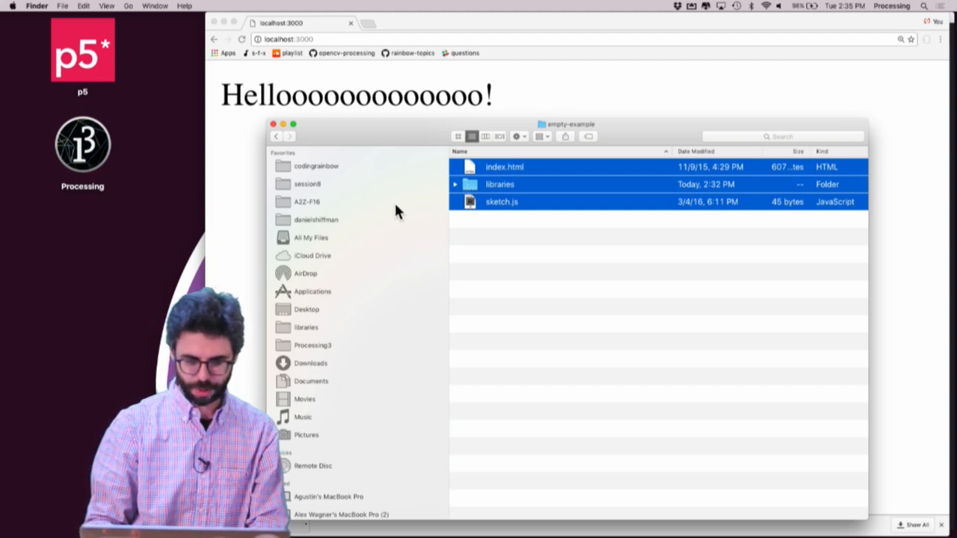
mouse_move(299, 165)
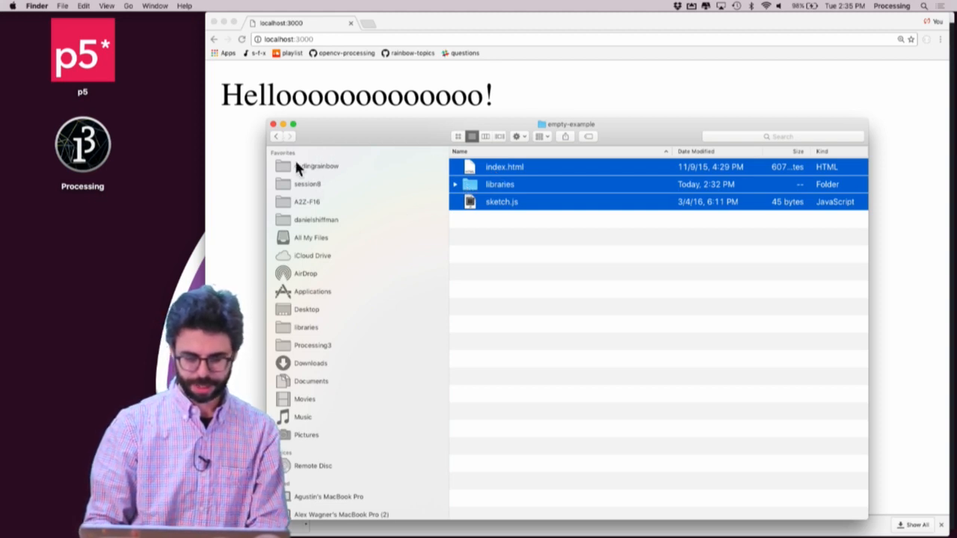
click(318, 165)
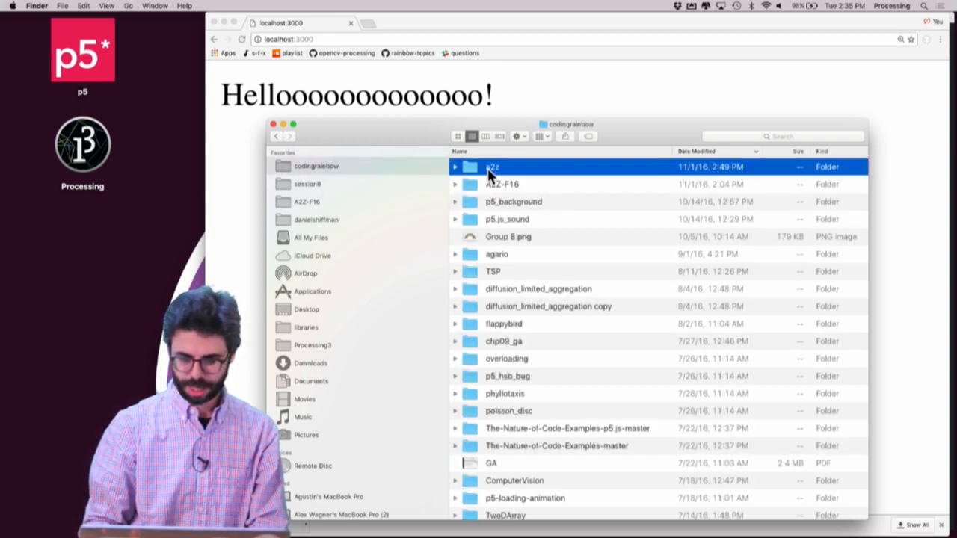
double_click(492, 167)
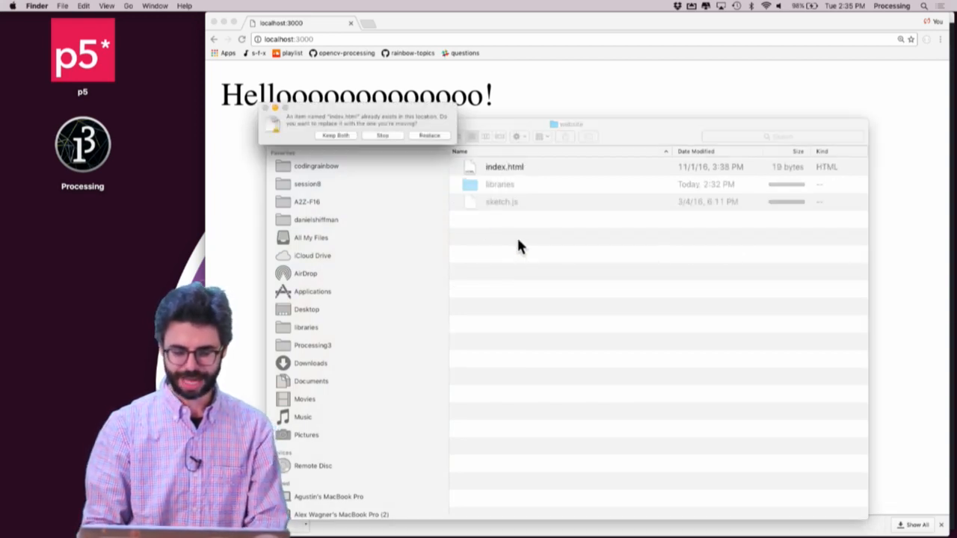
click(428, 135)
text(c)
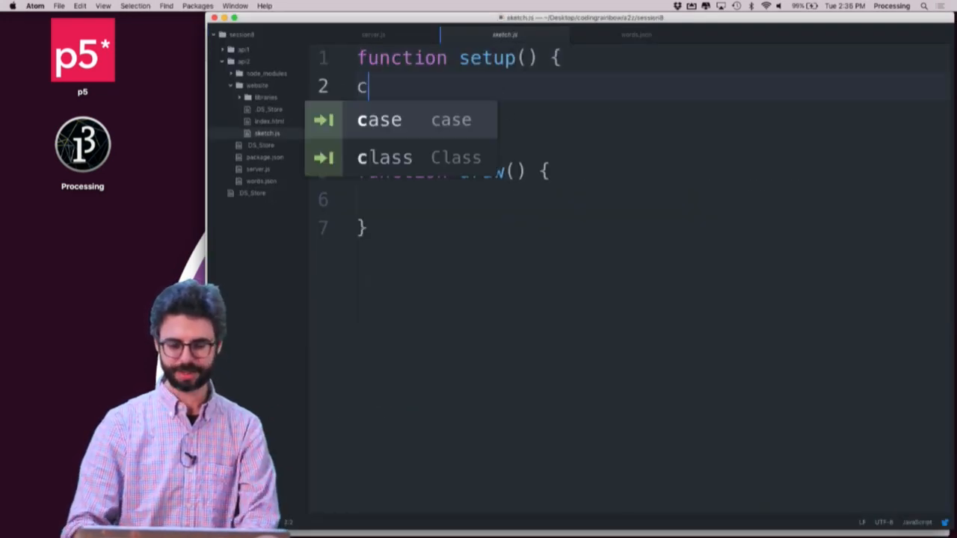
- In setup, call noCanvas() and log 'running' to the console
text(oC)
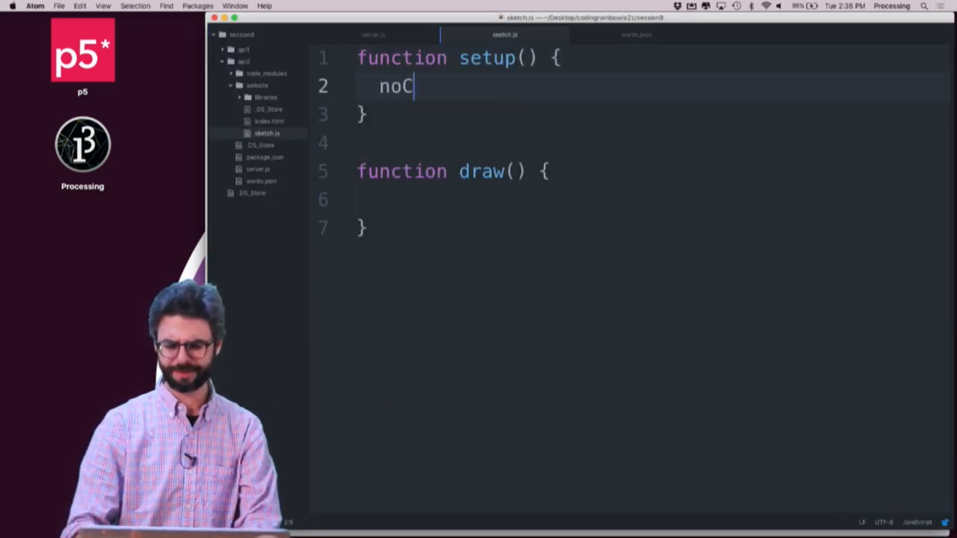
text(anvas())
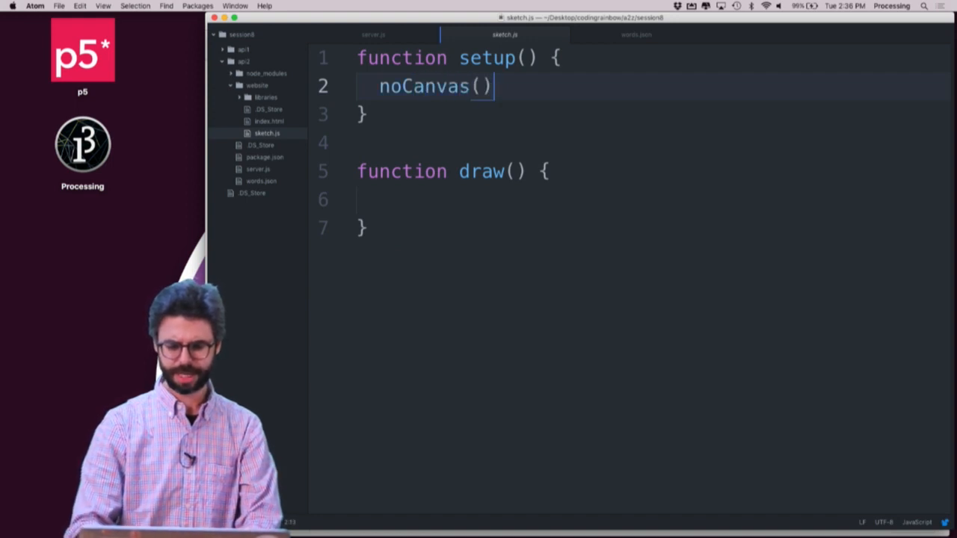
text(console.log()
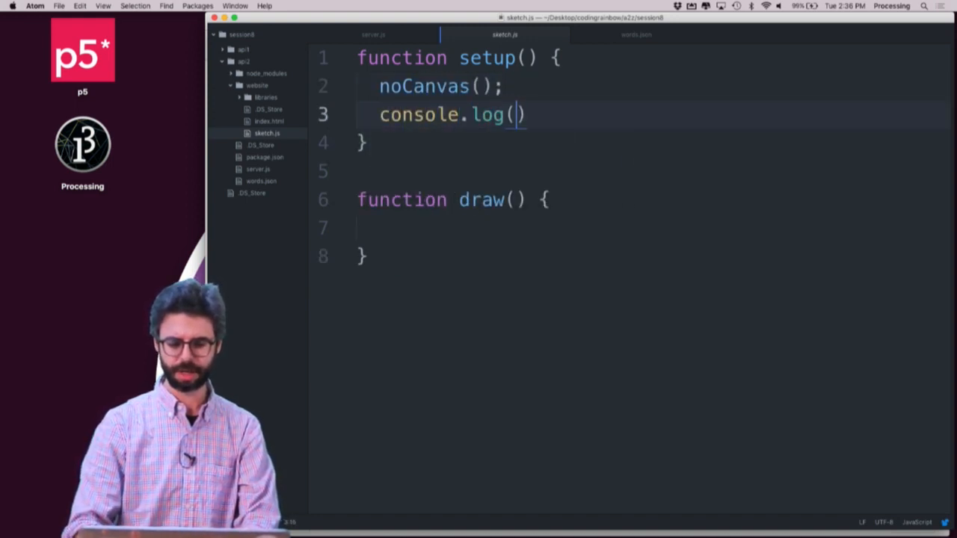
text('running')
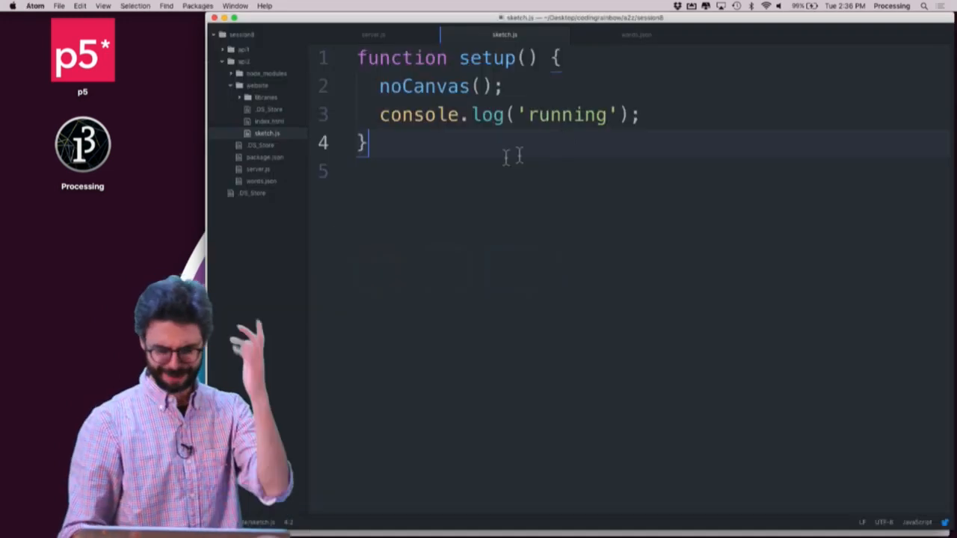
- Replace noCanvas with createCanvas(400, 400) and a background(51)
key(backspace)
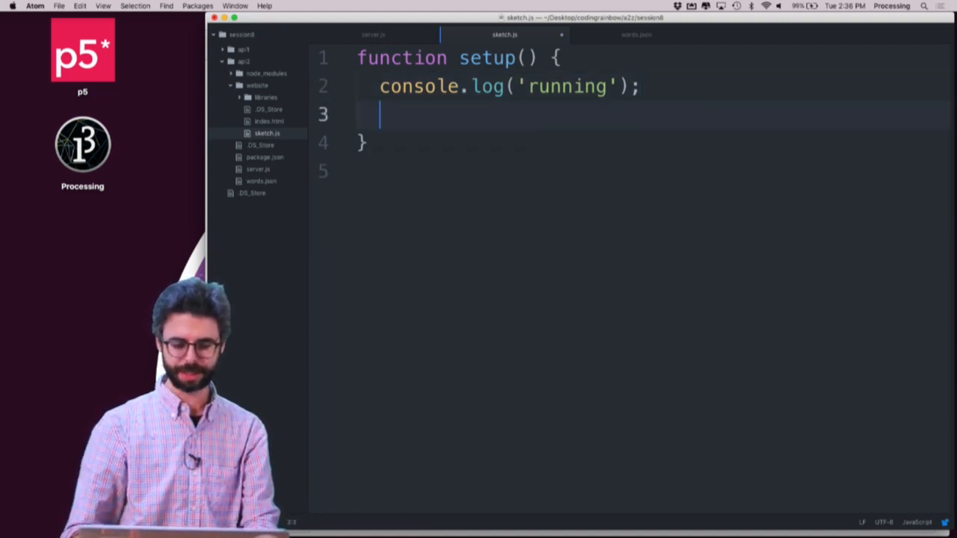
key(Return)
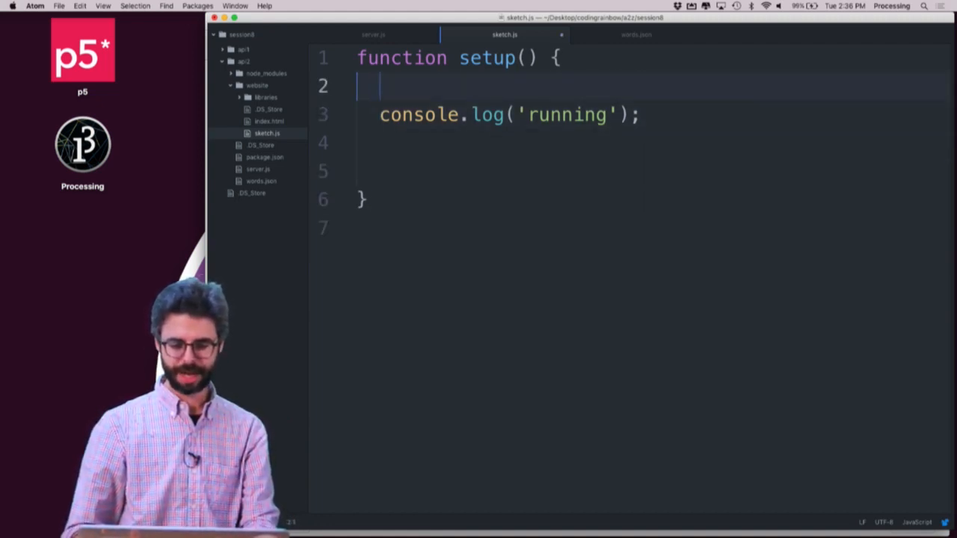
text(createCanvas)
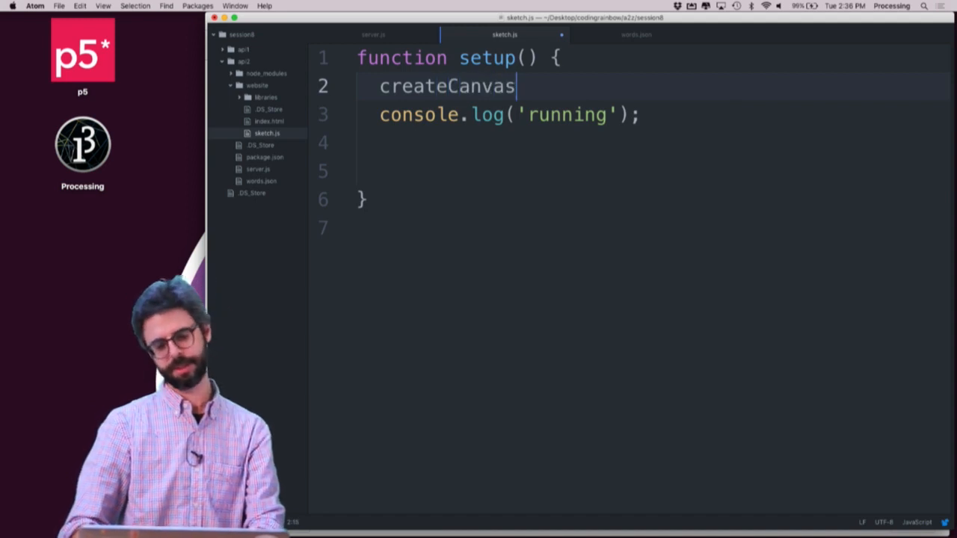
text((4))
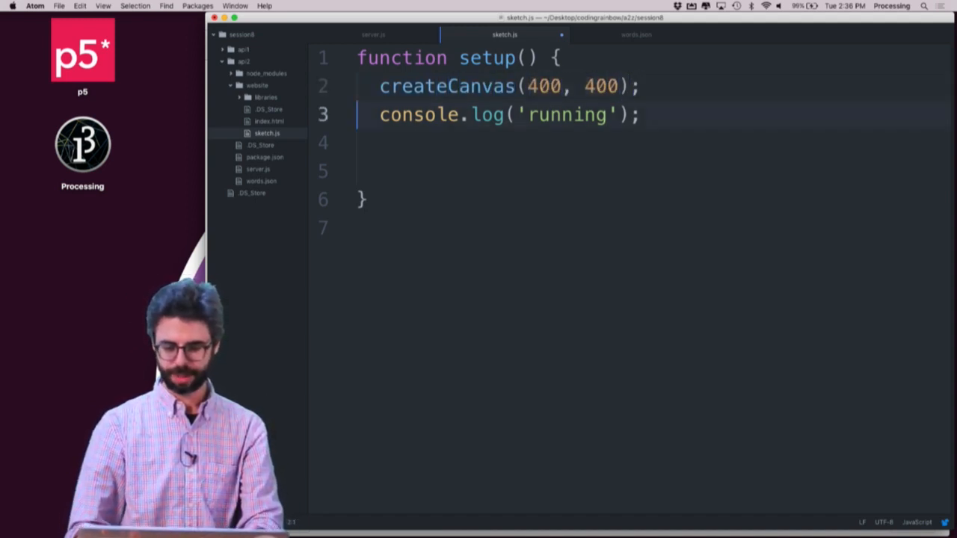
text(background(51))
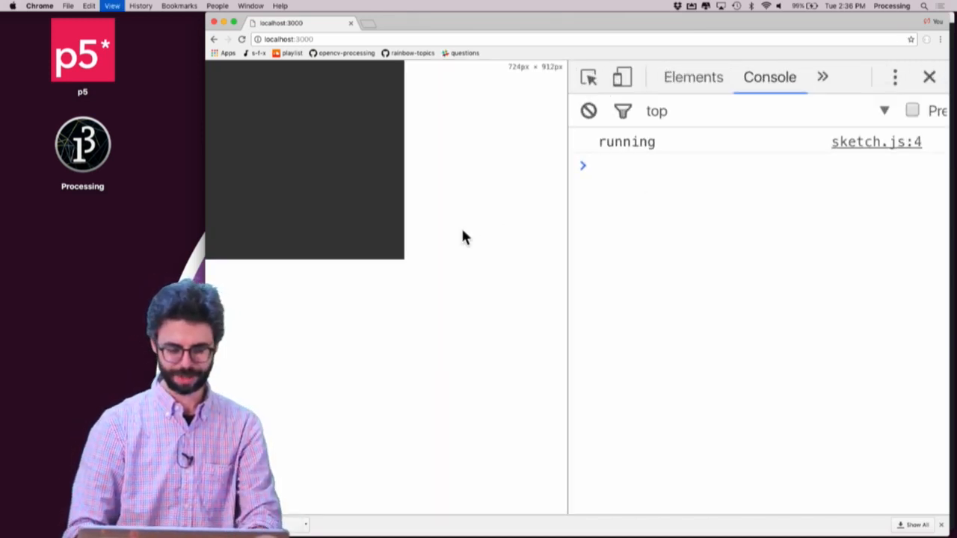
mouse_move(383, 228)
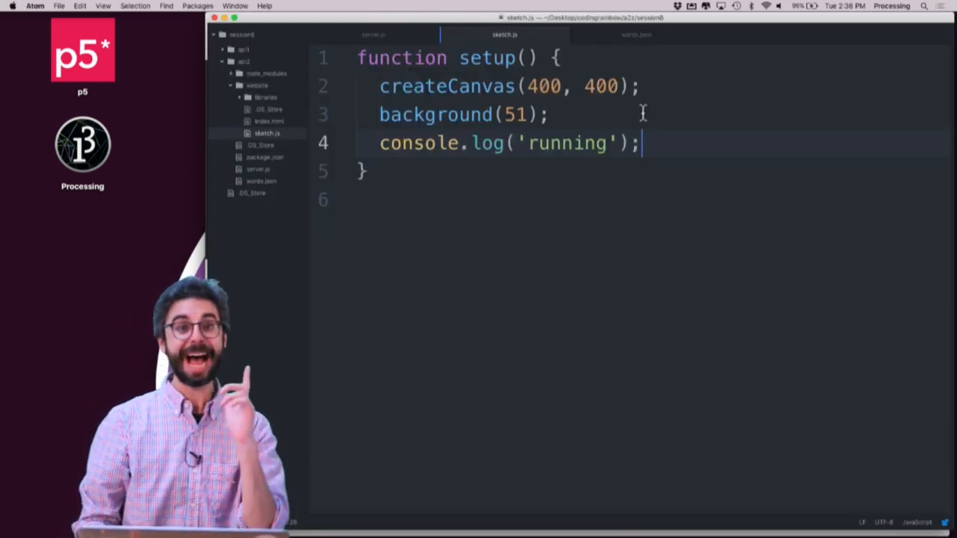
- Load JSON from the '/all' route, briefly trying '/rain' before reverting
text(loadJ)
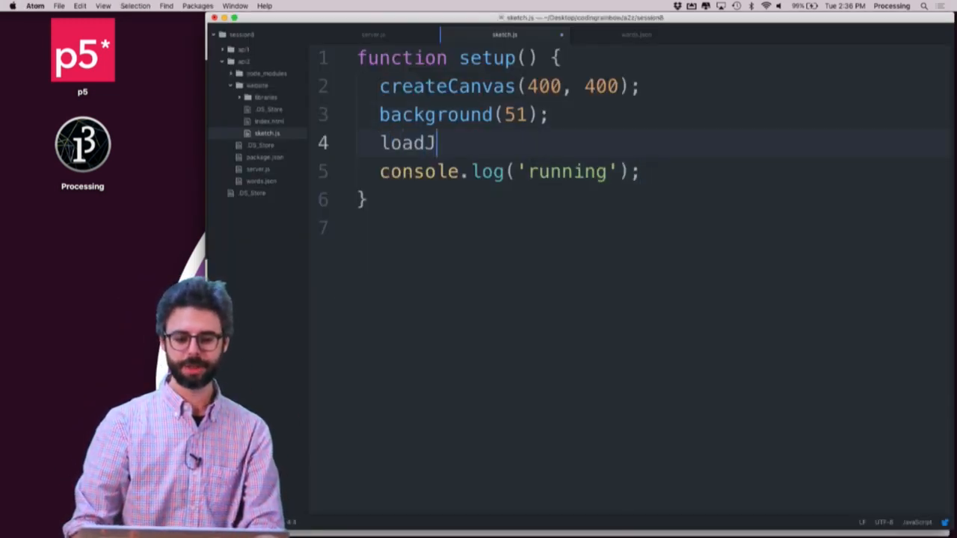
text(SON('/all');)
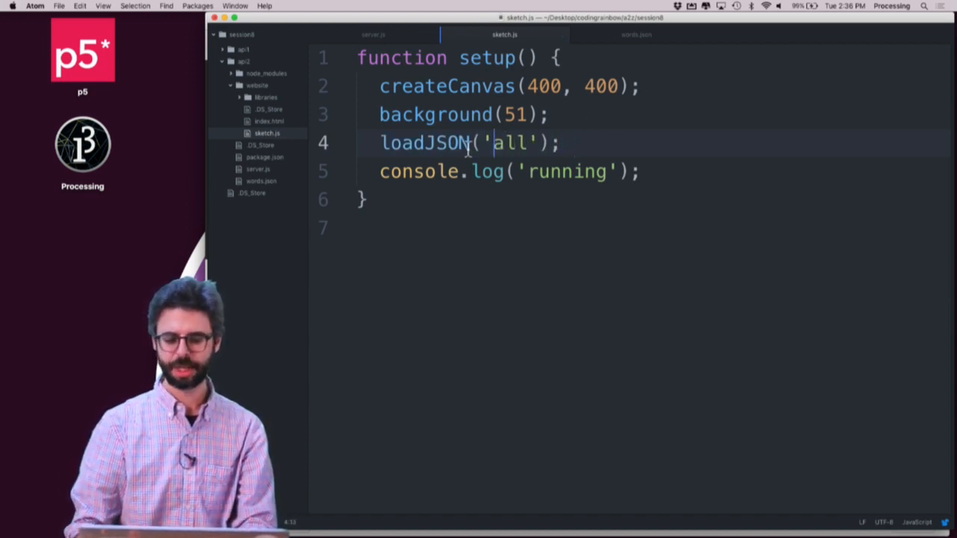
text(/search)
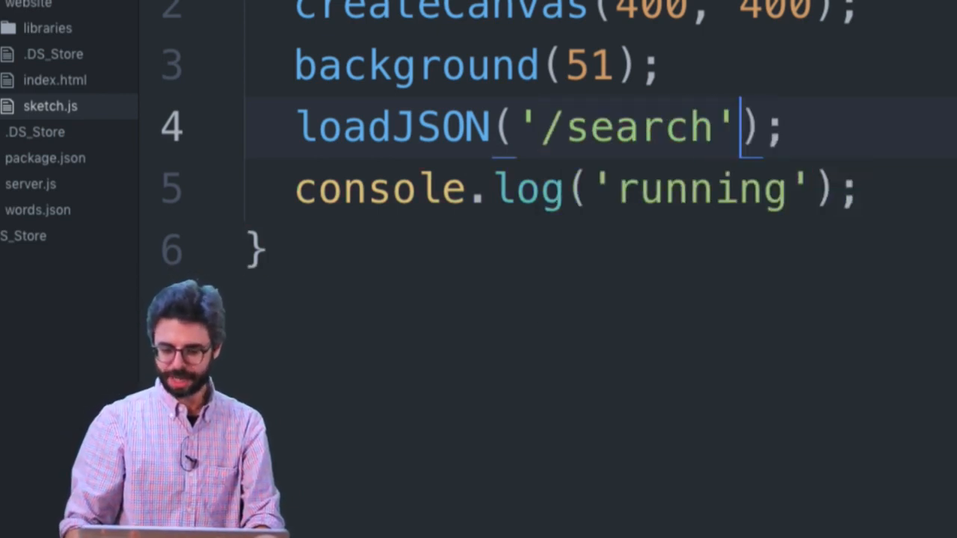
text(/rainbow)
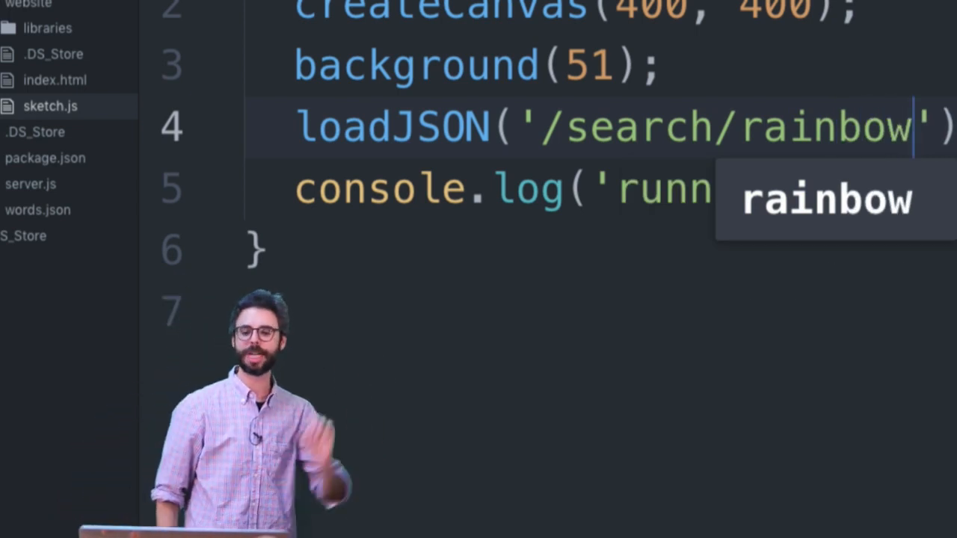
key(Backspace)
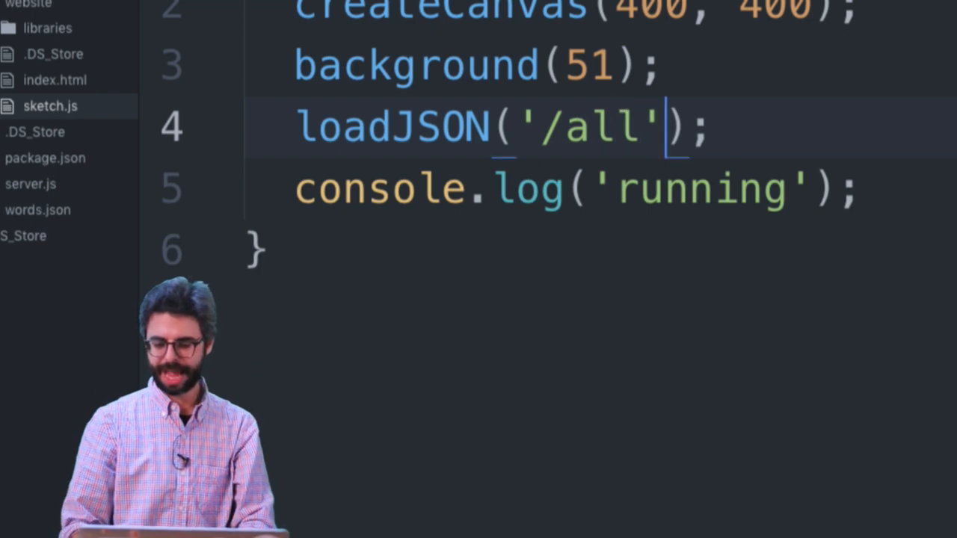
- Pass a gotData callback to loadJSON and define gotData(data) to log the data
text(, gotData)
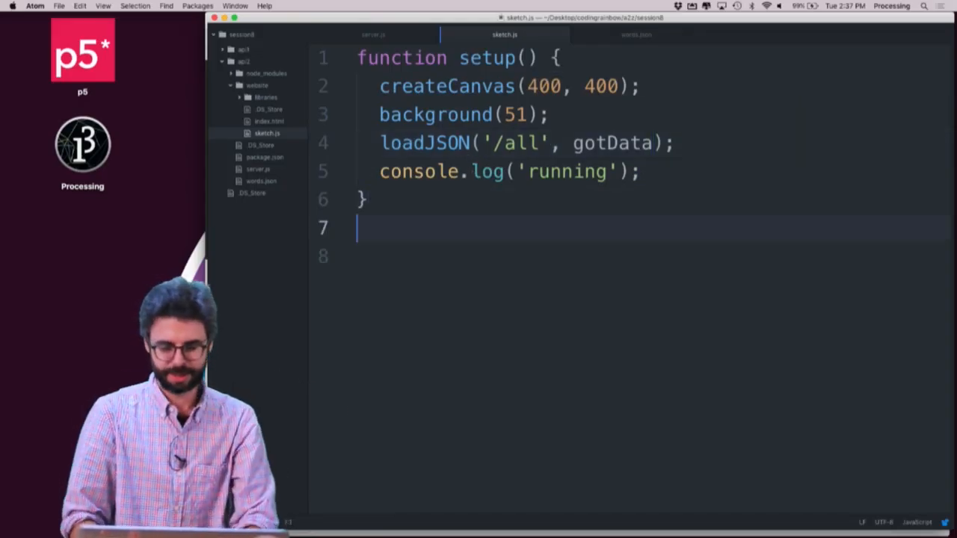
text(function got)
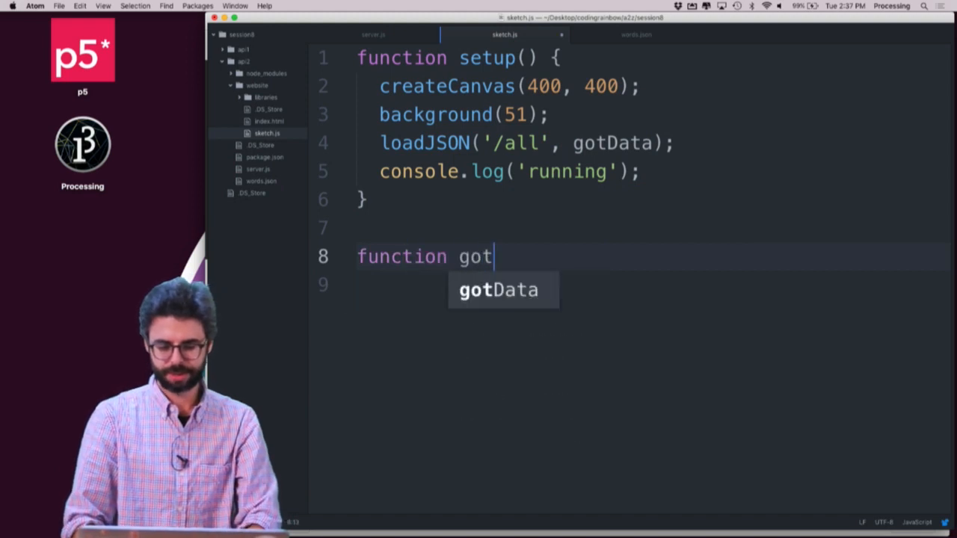
text(Data(data) {)
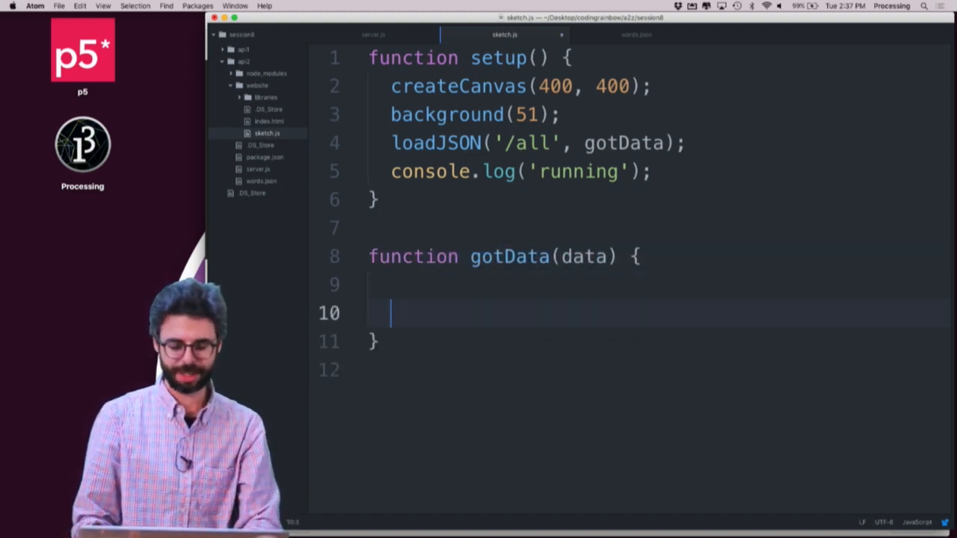
text(console.log(da)
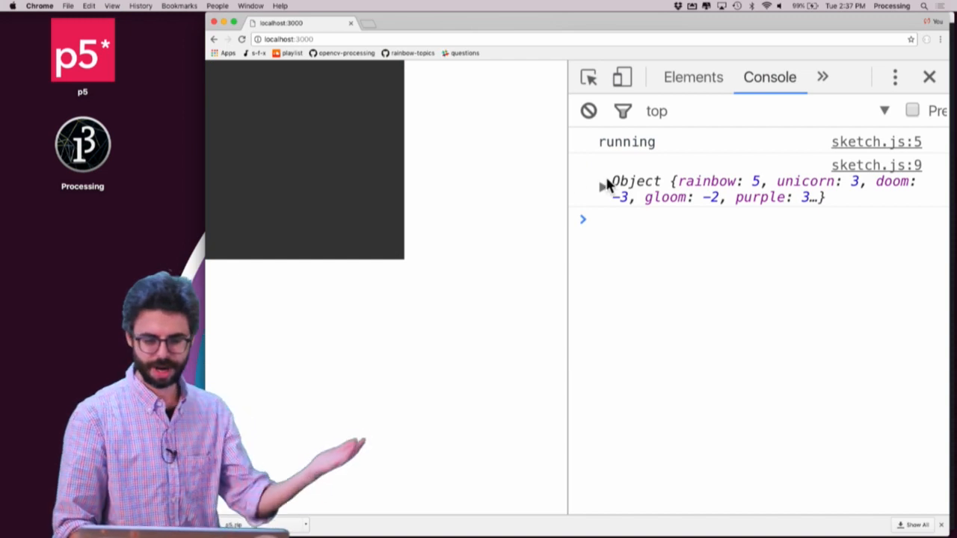
- Expand the logged Object in Chrome's console to see word scores like doom -3
click(603, 181)
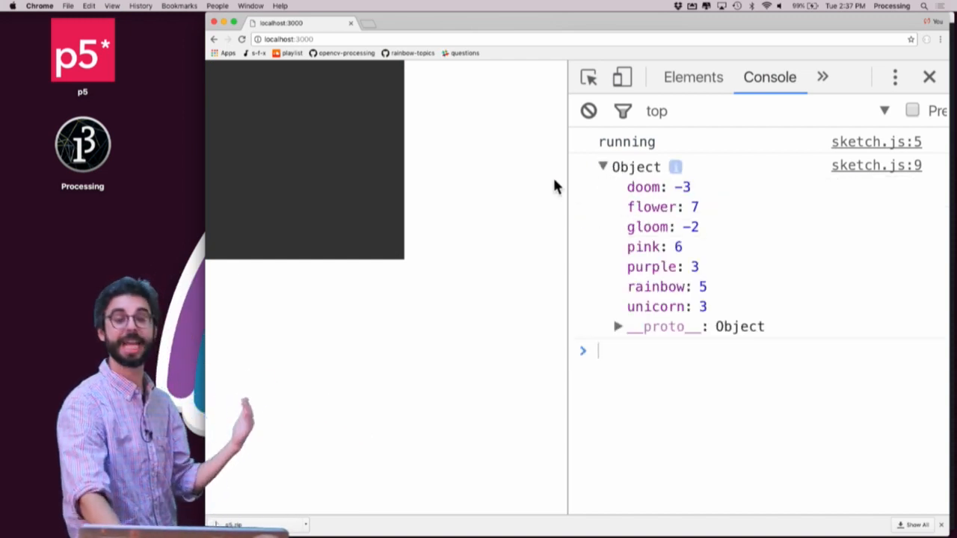
mouse_move(651, 246)
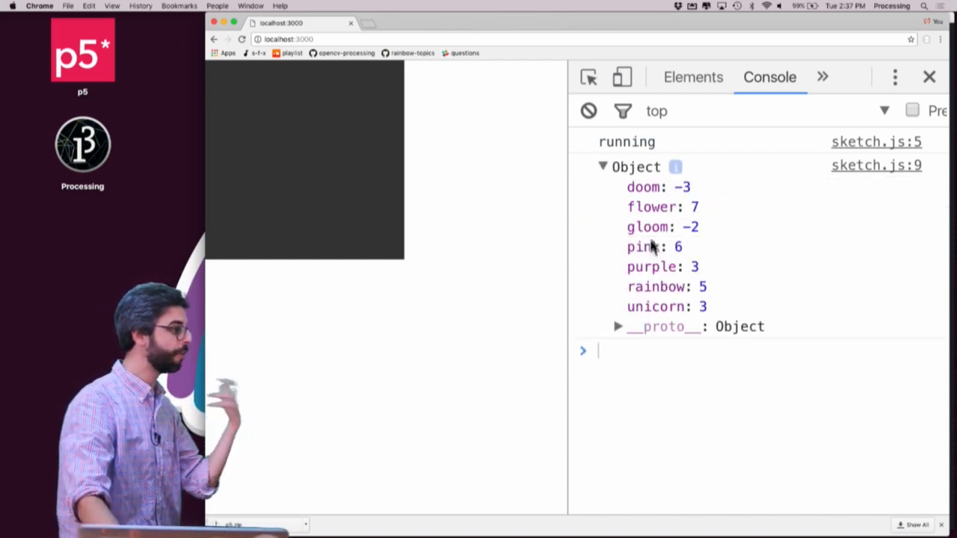
mouse_move(639, 262)
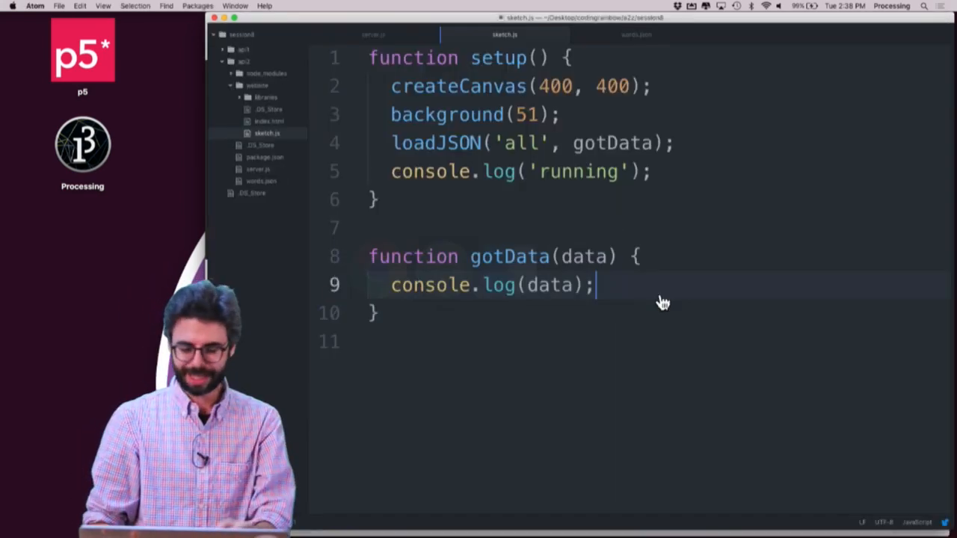
- In gotData, store Object.keys(data) in var keys and log keys
text(var keys)
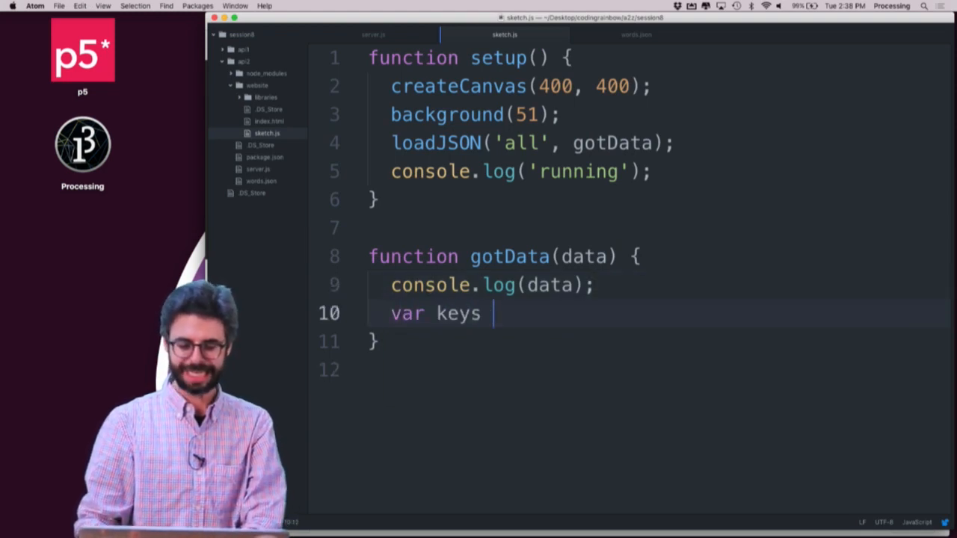
text(= Object.keys)
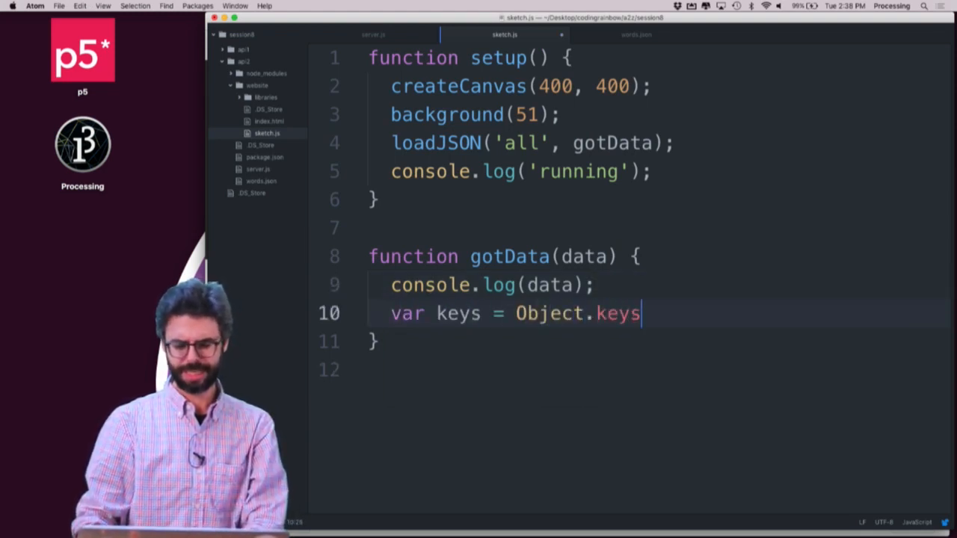
text((data);)
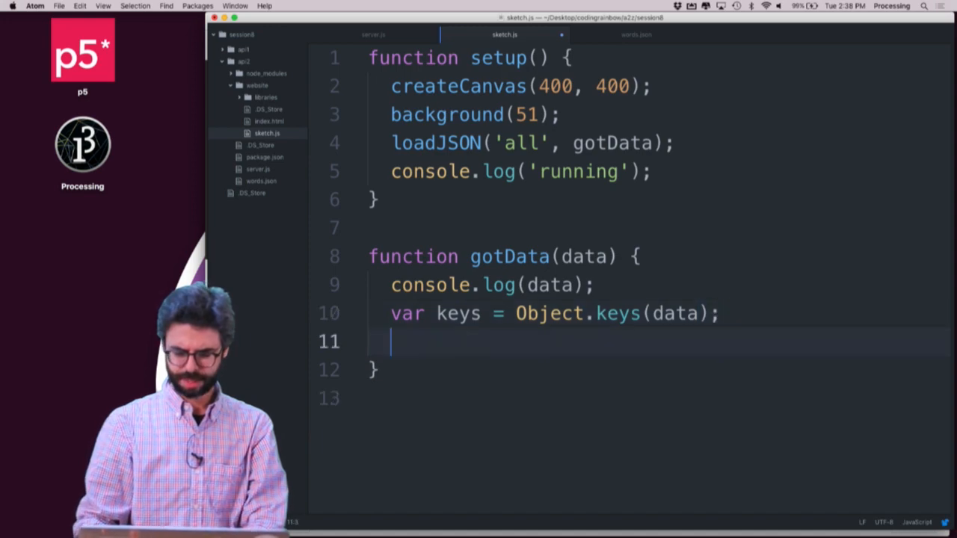
text(console)
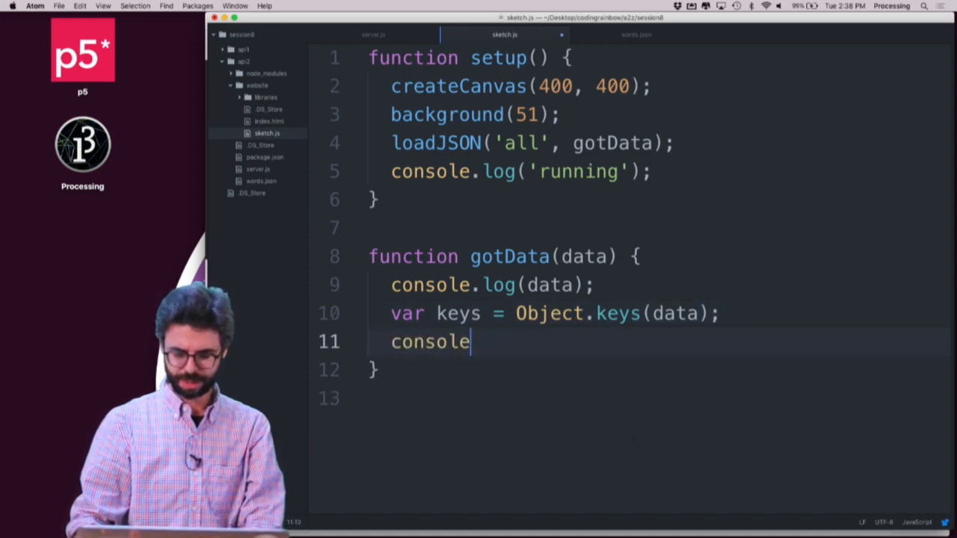
text(.log(keys))
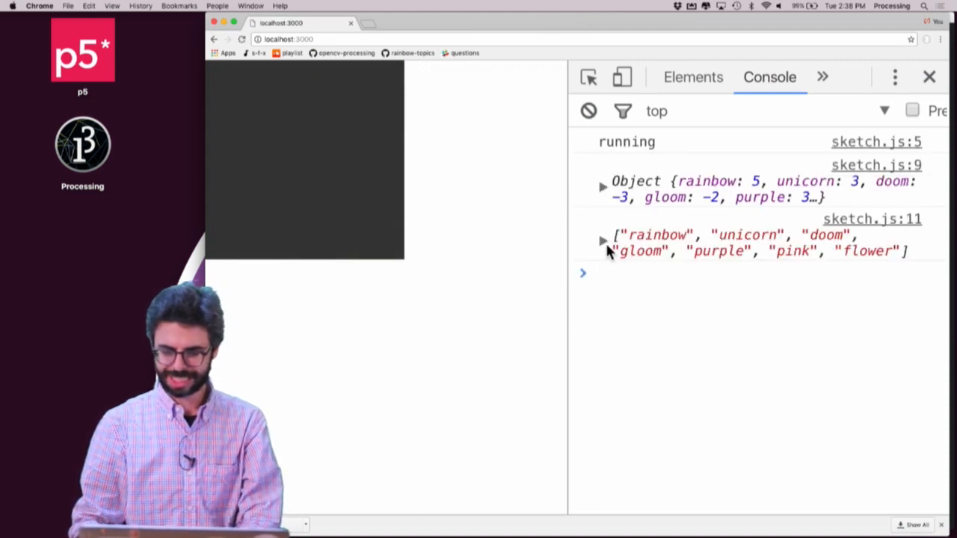
- Expand the logged seven-word keys array and the data object in Chrome's console
click(602, 234)
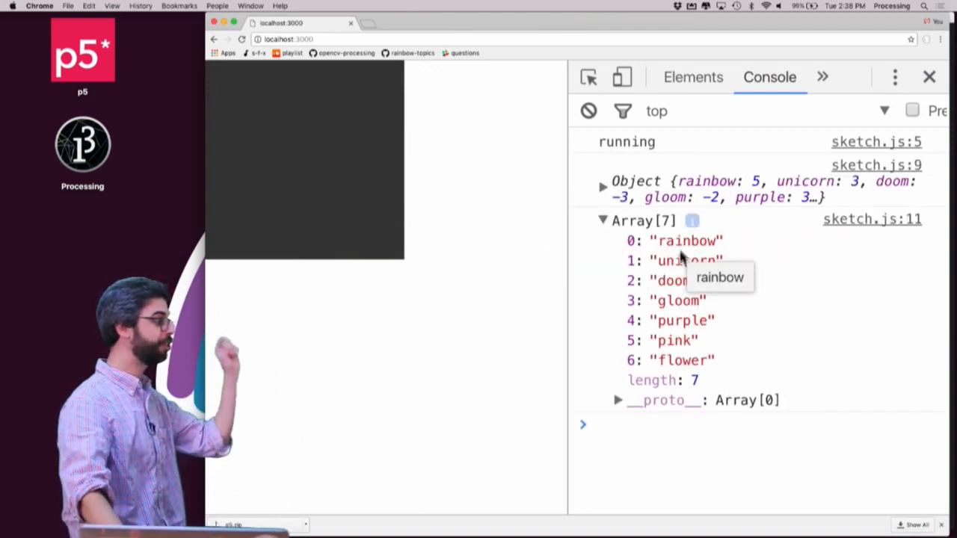
click(602, 185)
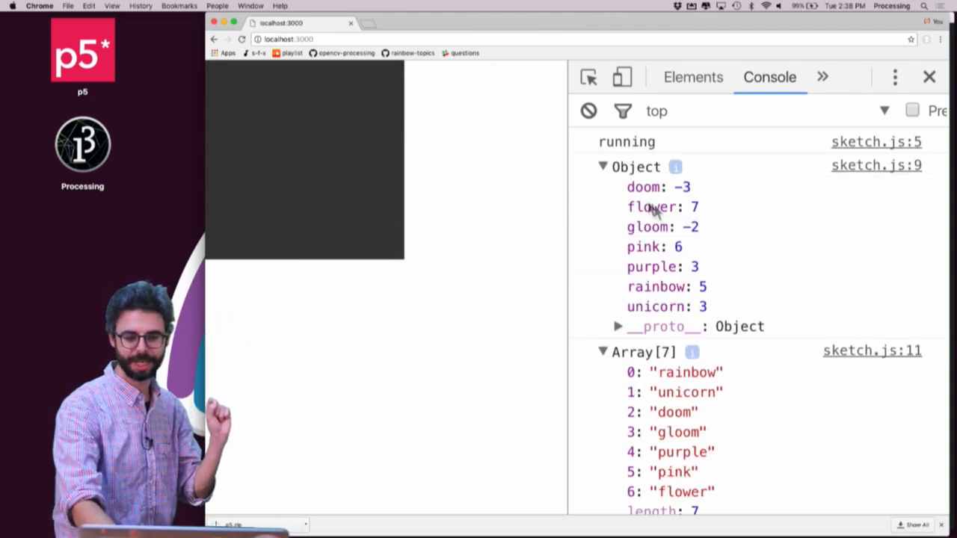
scroll(down, 3)
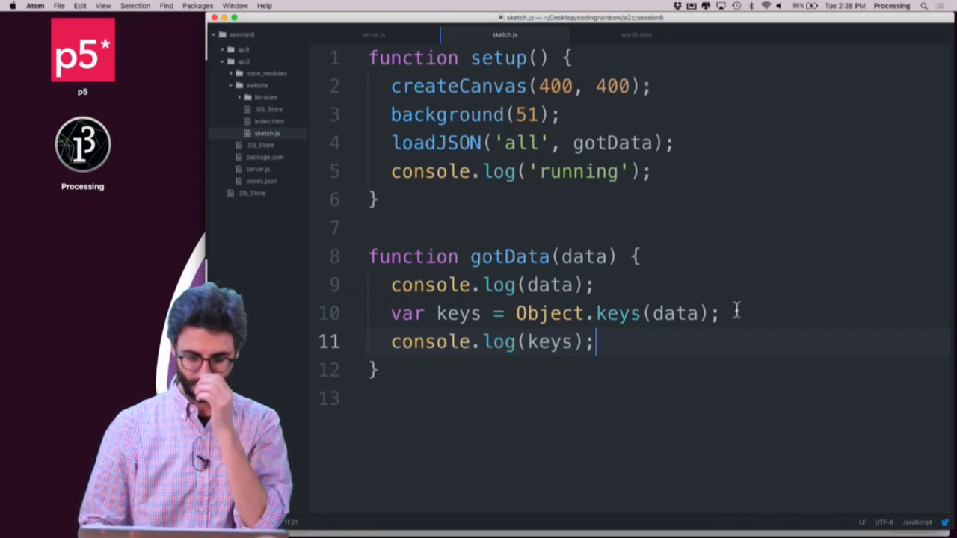
- Write a for loop in gotData running from 0 to keys.length
text(for v9ar)
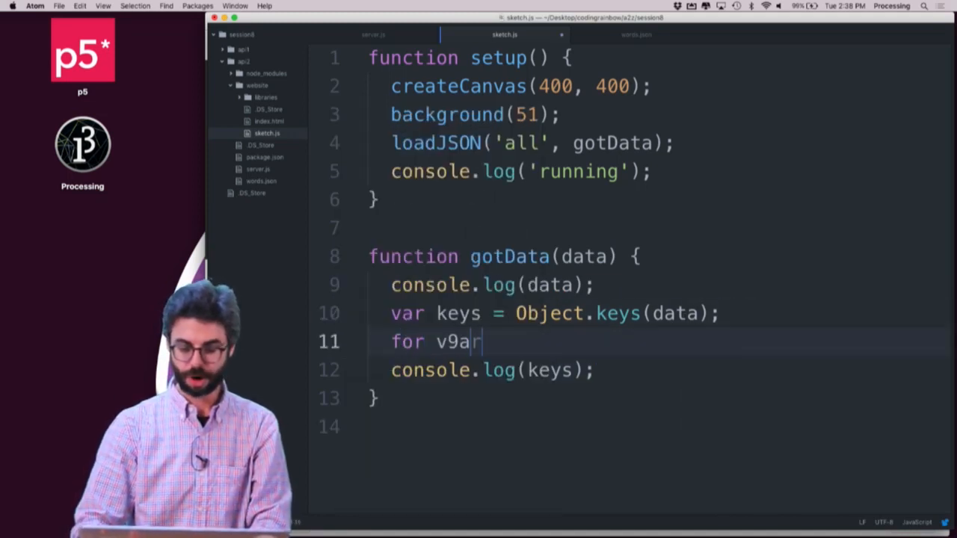
text((var i = 0; i)
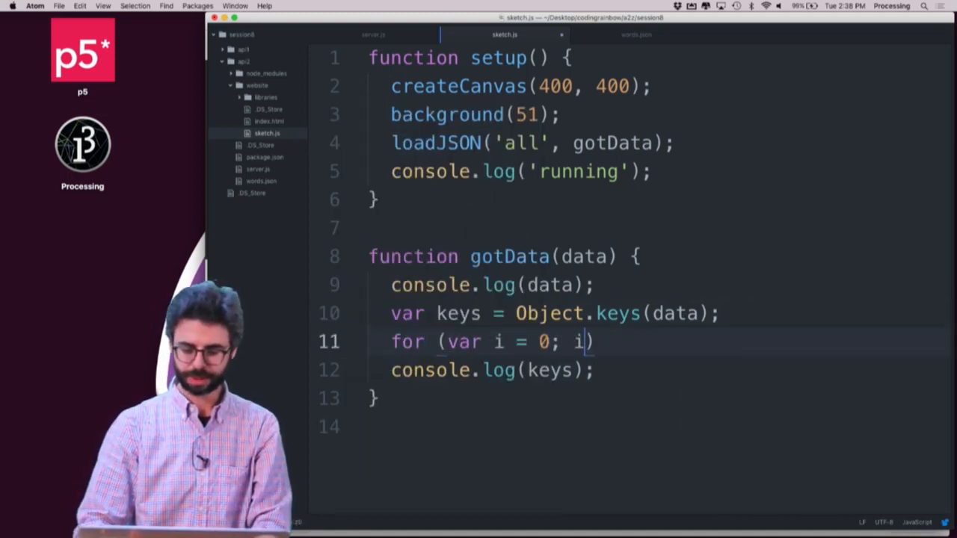
text(< key)
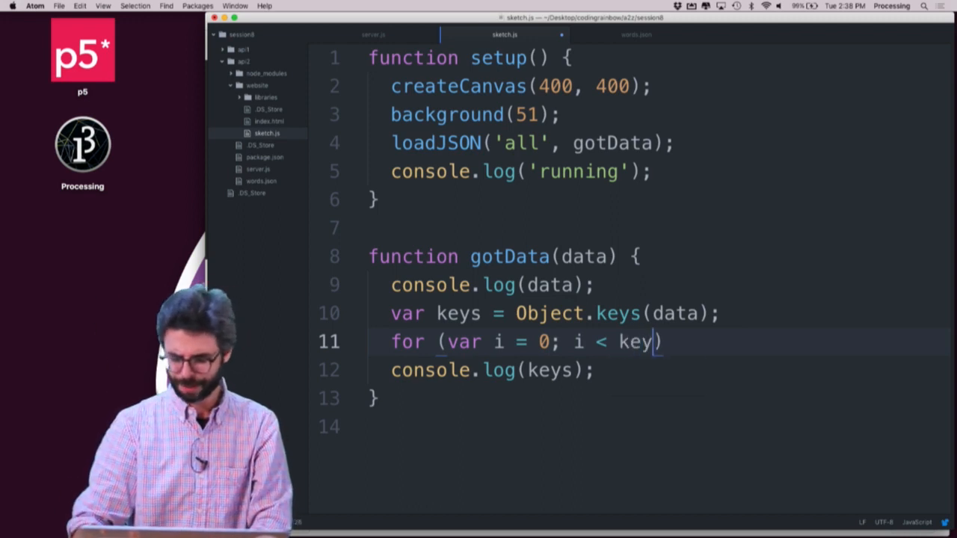
text(s.length;)
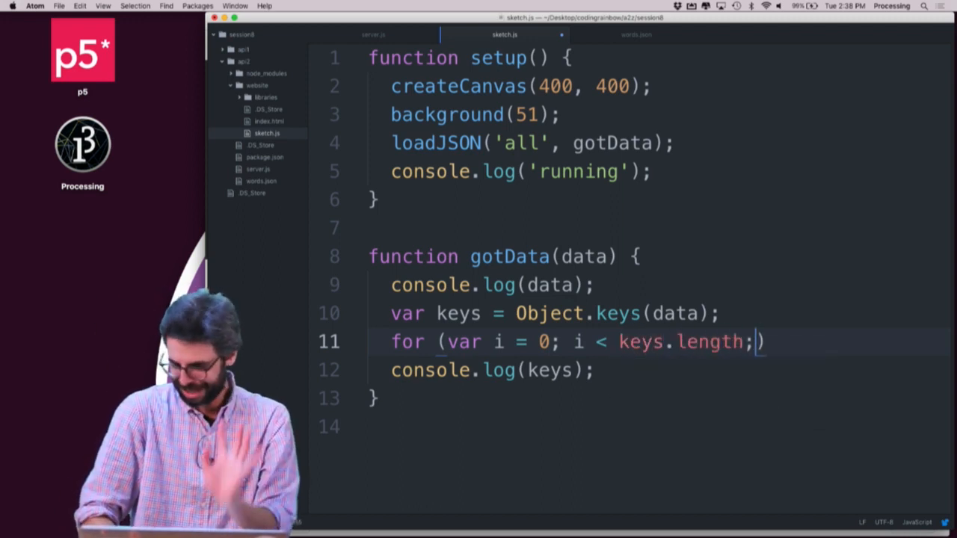
text(i++))
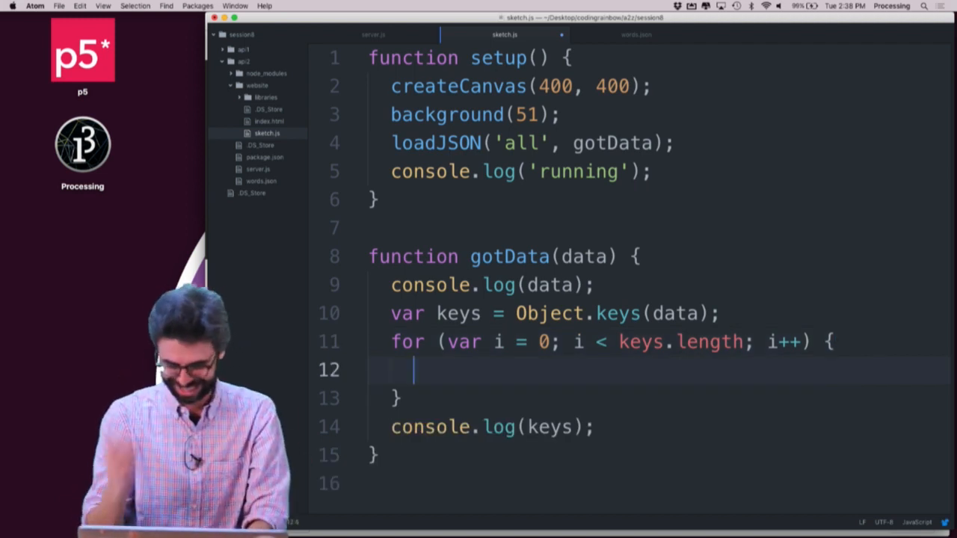
- Inside the loop, get each word, pick random x and y, and draw the word with textSize
text(var ke)
text(var score = data[word])
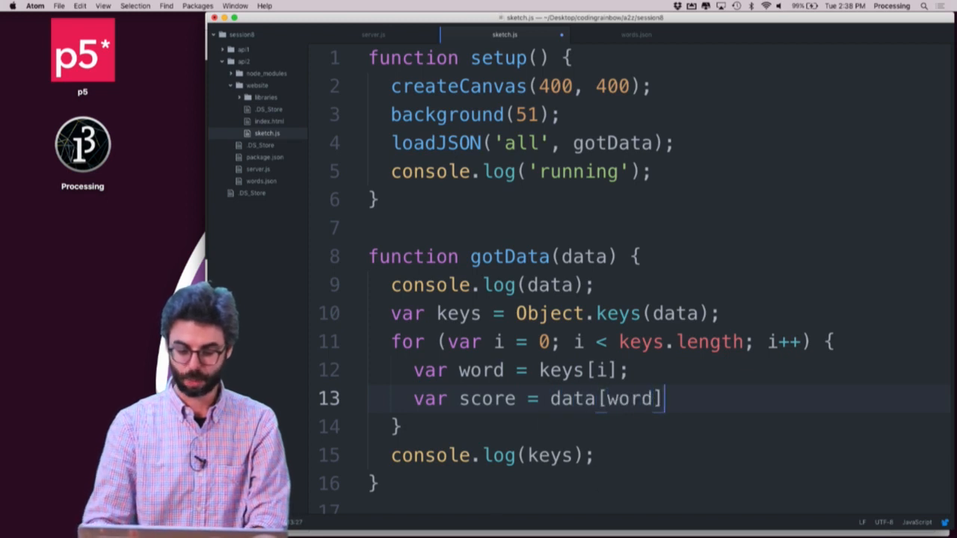
key(Return)
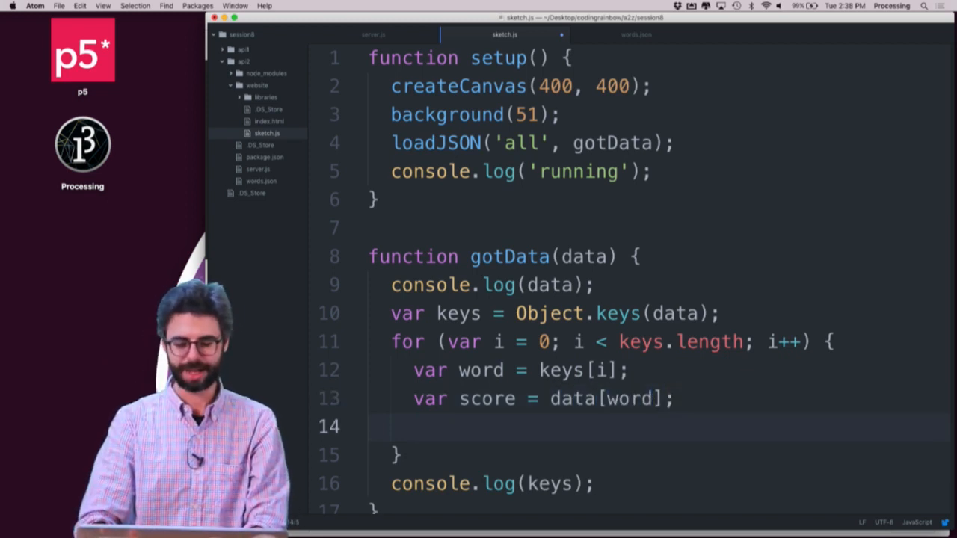
text(var x = random(width);)
text(var y)
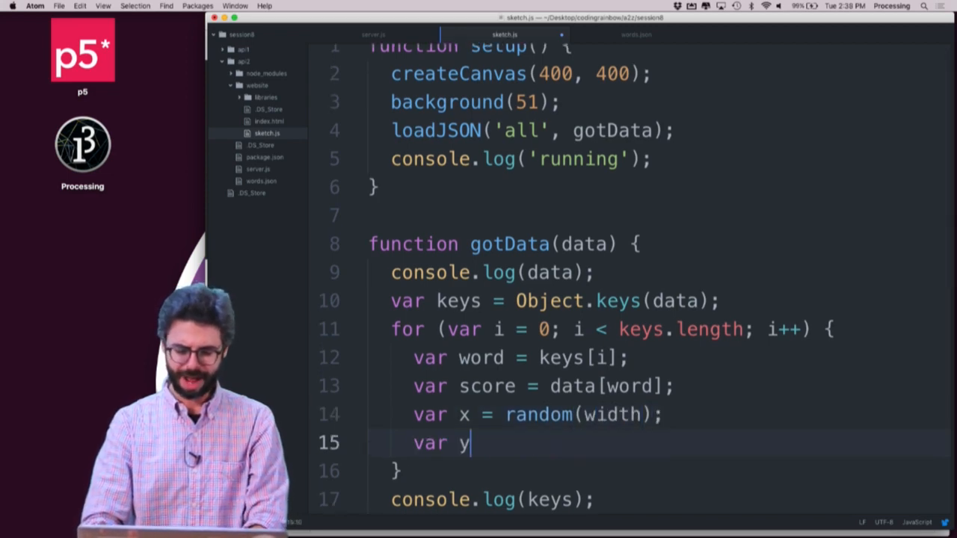
text(= random(height);)
text(fill(255)
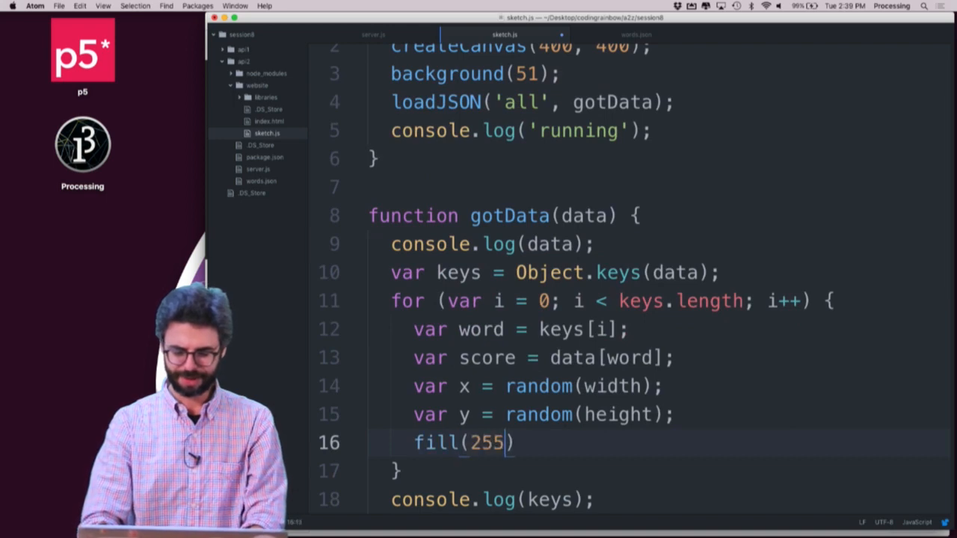
text(text(word))
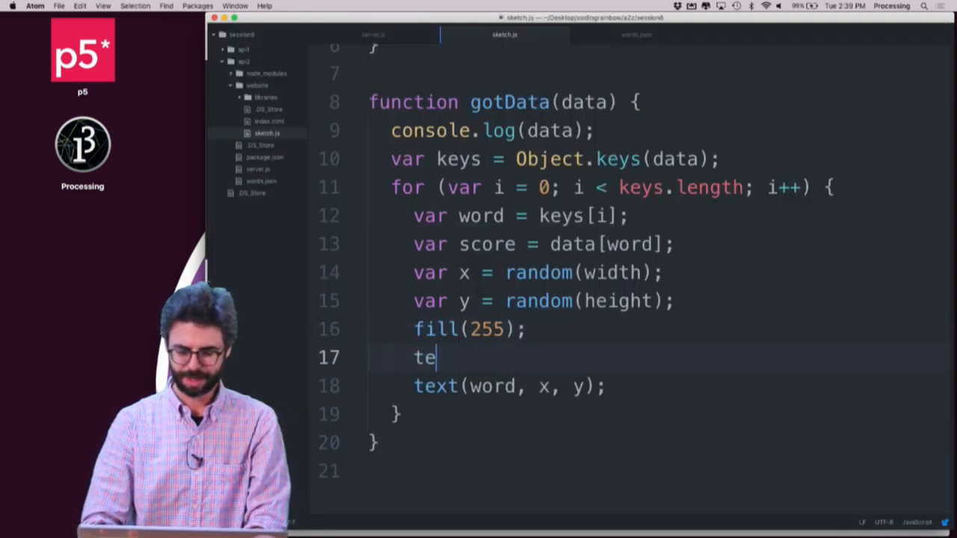
text(xtSize()
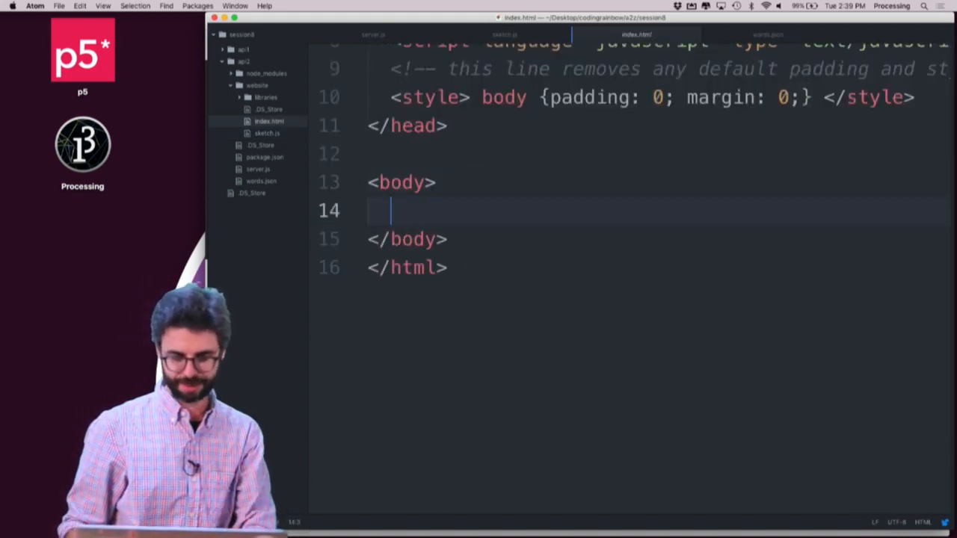
- Add an input with id "word" to index.html and check the page in the browser
text(<input id=)
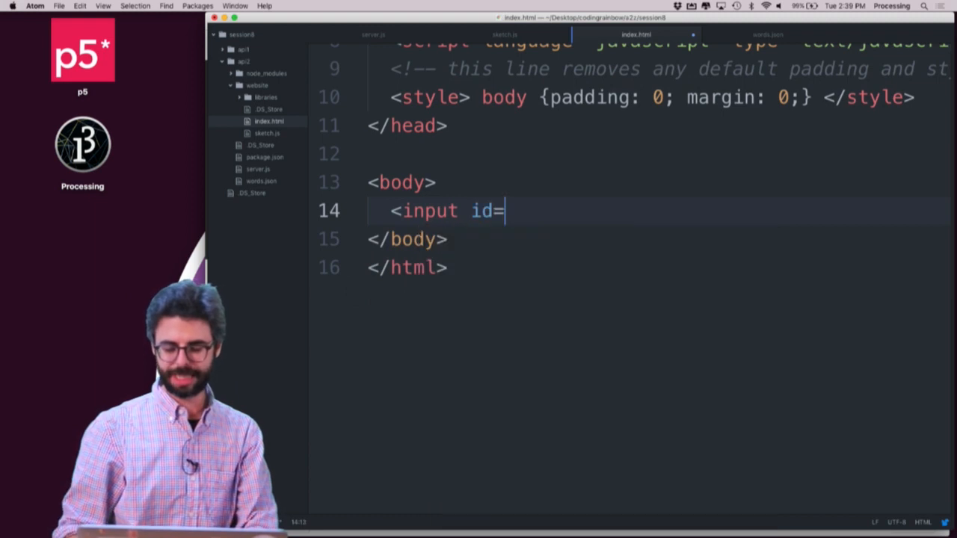
text("word")
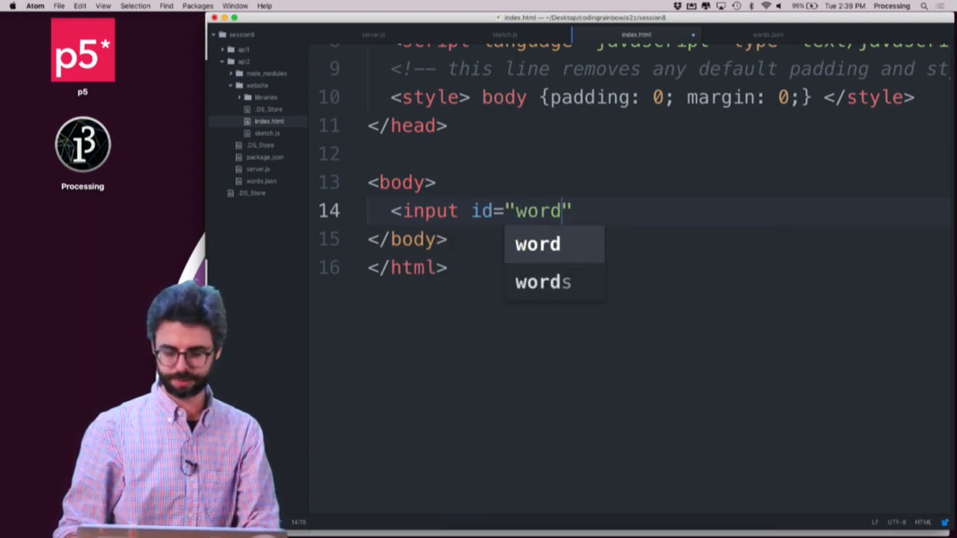
text(><input id="score">)
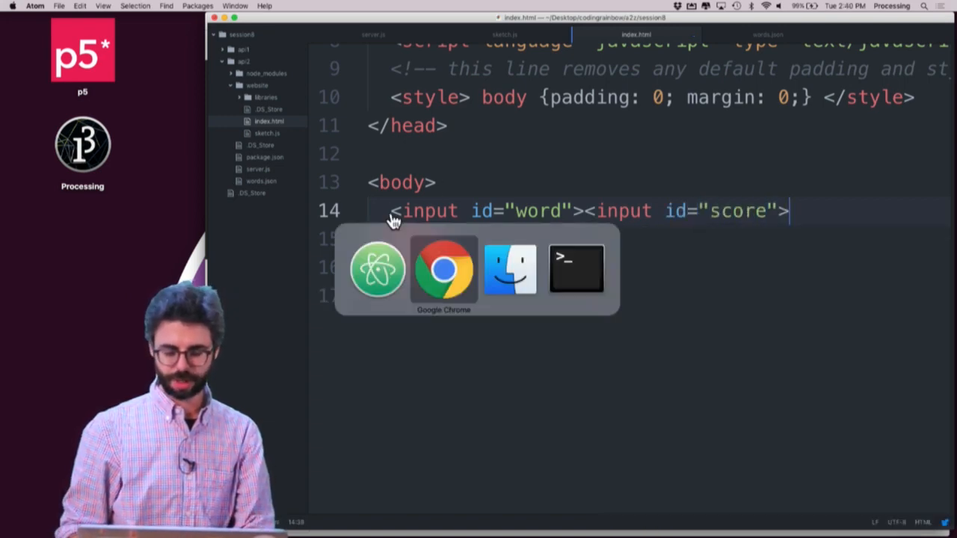
click(443, 269)
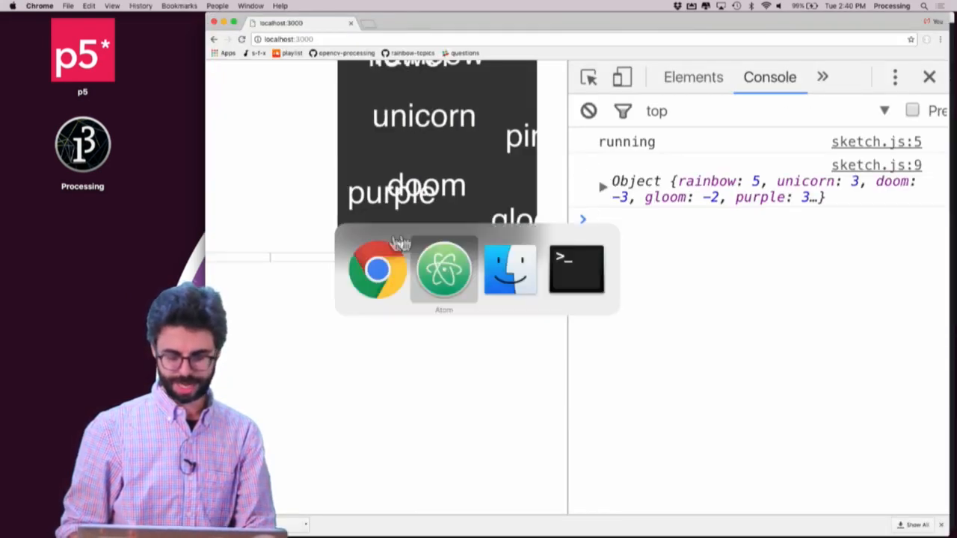
click(443, 269)
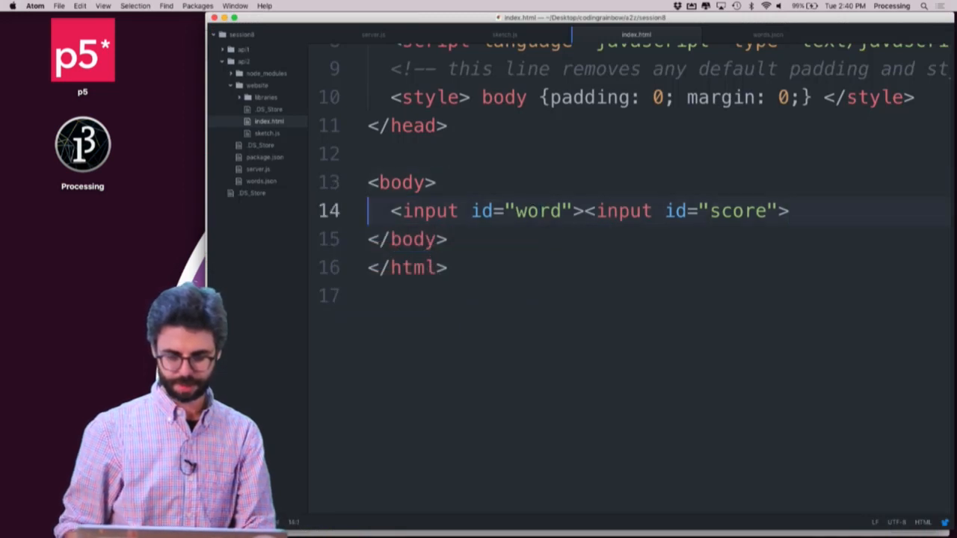
- Wrap the inputs in a <p> with 'Word:' and 'score:' labels
text(<p>)
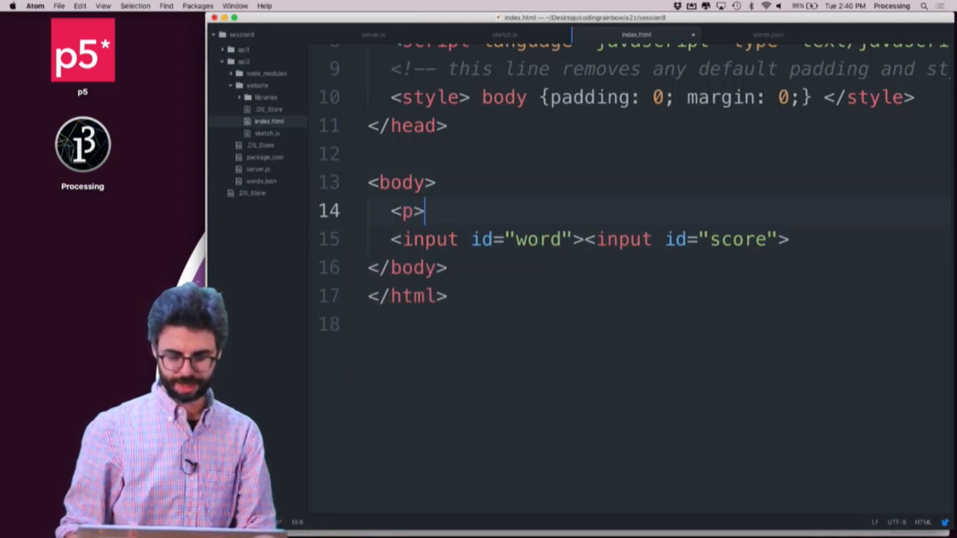
text(W)
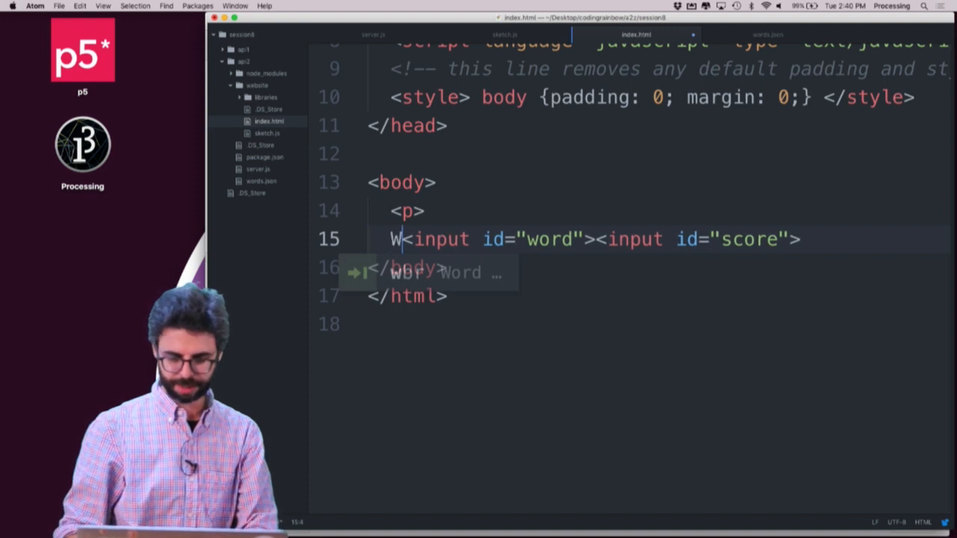
text(ord: <input id="word">)
text(</p>)
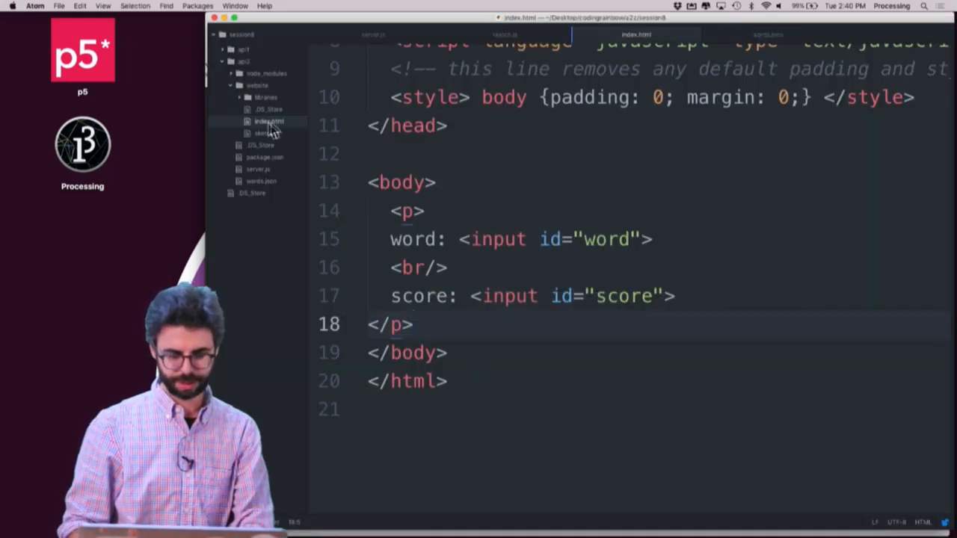
scroll(up, 3)
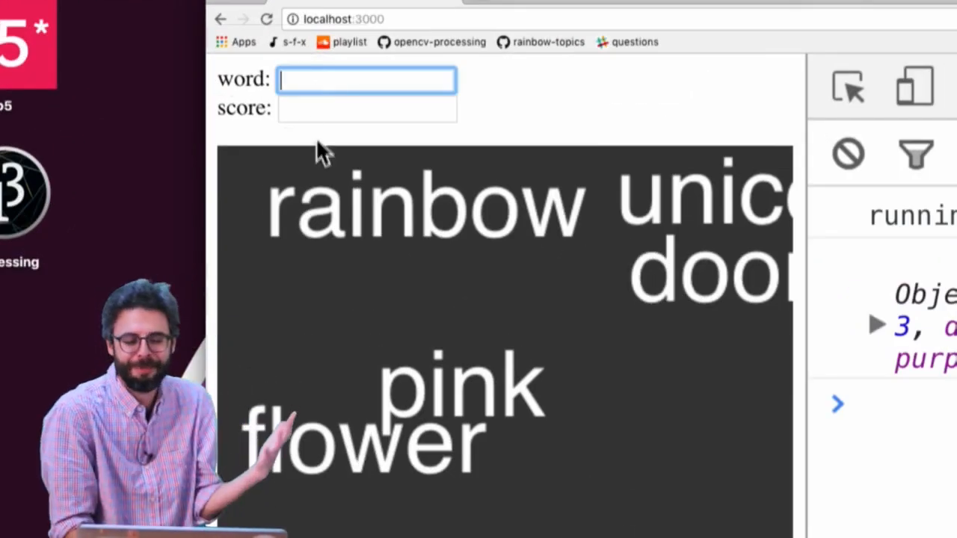
click(366, 108)
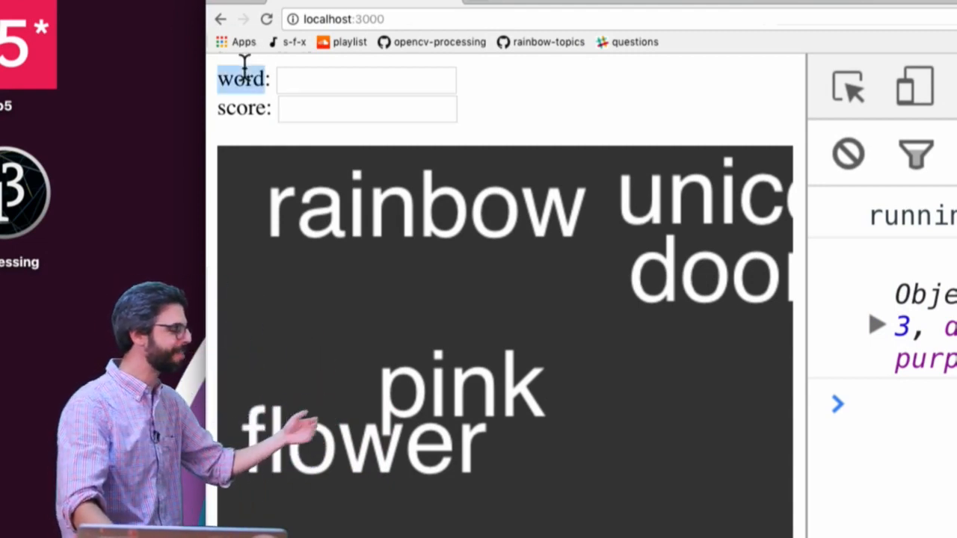
click(366, 79)
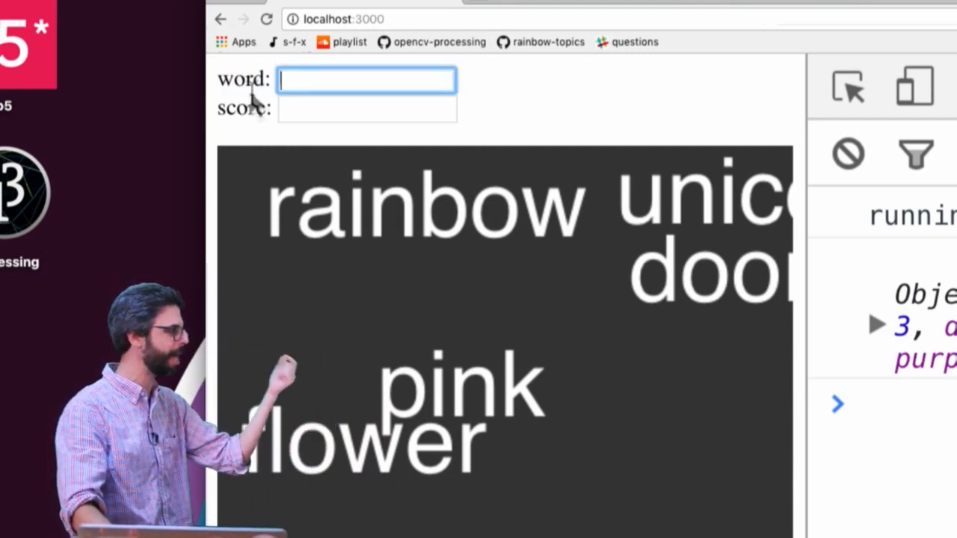
click(366, 108)
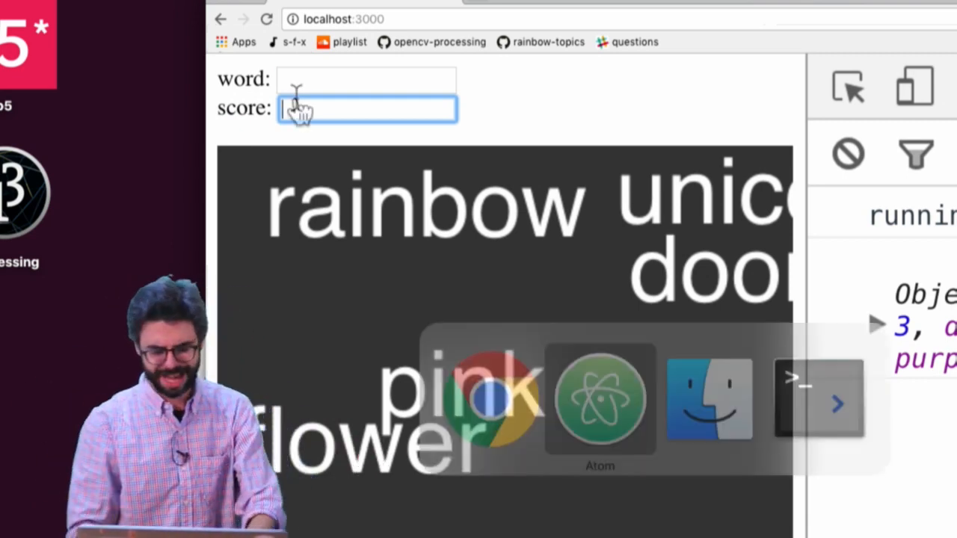
click(600, 396)
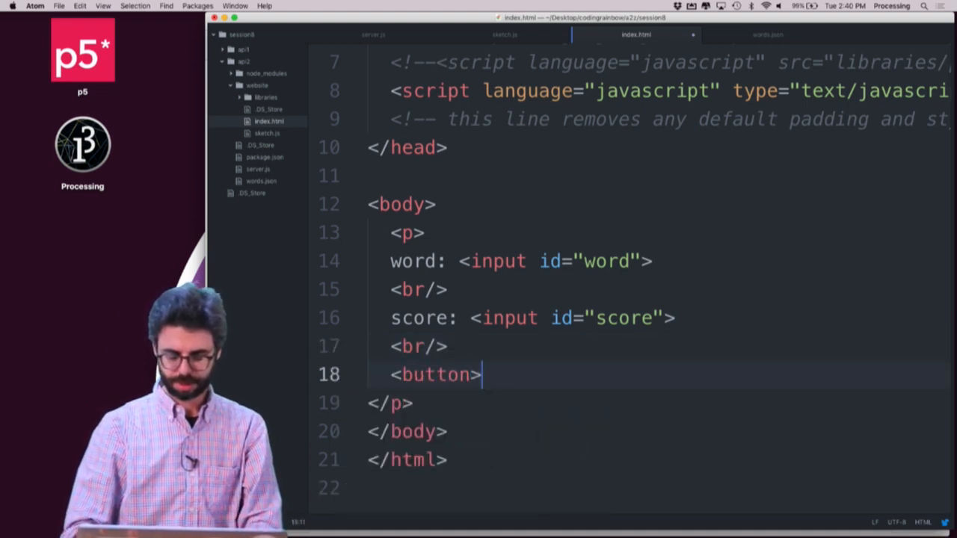
- Add <button id="submit">submit</button> to index.html below the score field
text(submit</button)
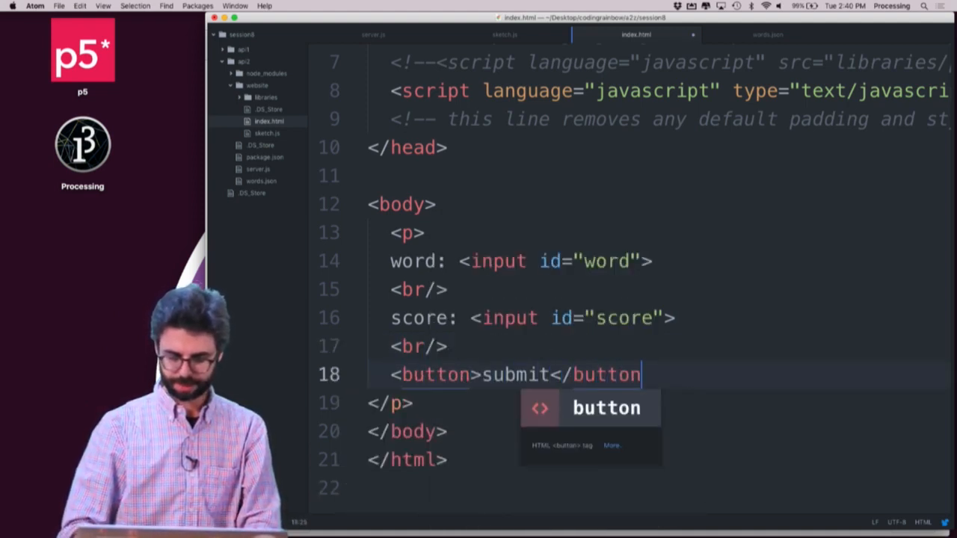
text(id)
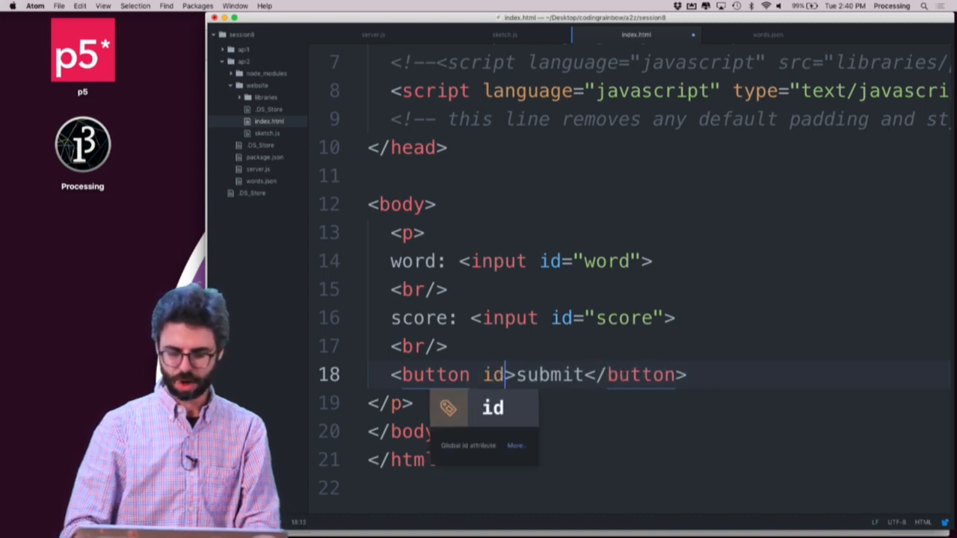
text(="submit")
text(localhost:3000/add/s)
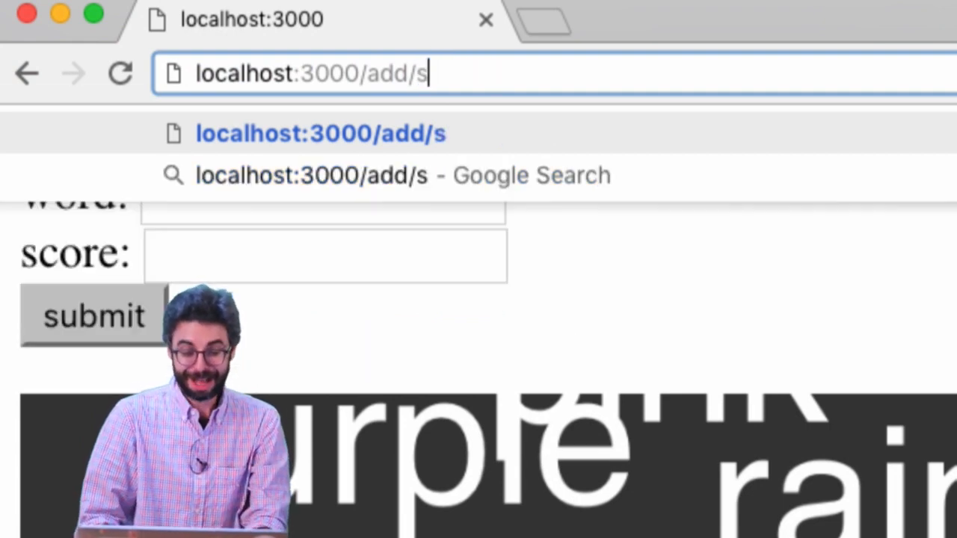
- Load localhost:3000/add/sunflower/3 in Chrome
text(unflower/)
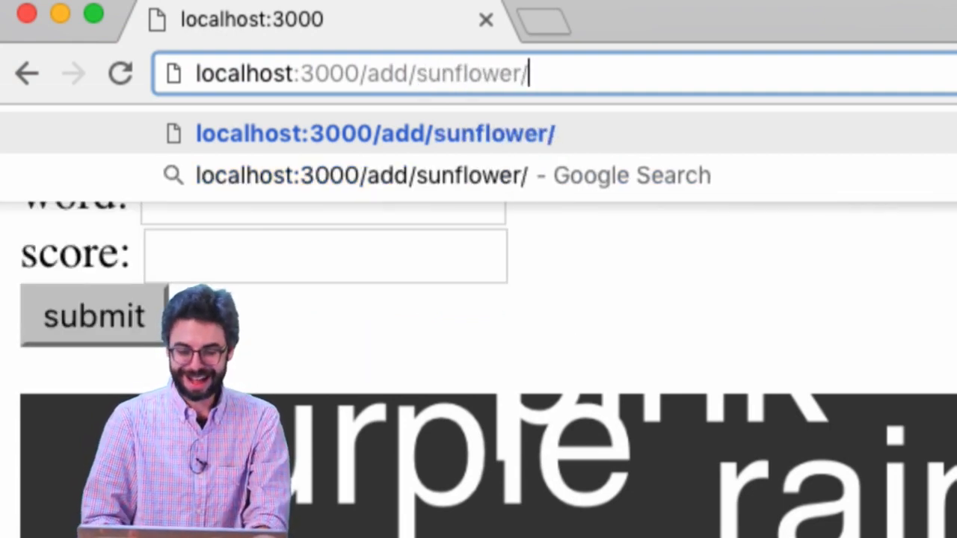
text(3)
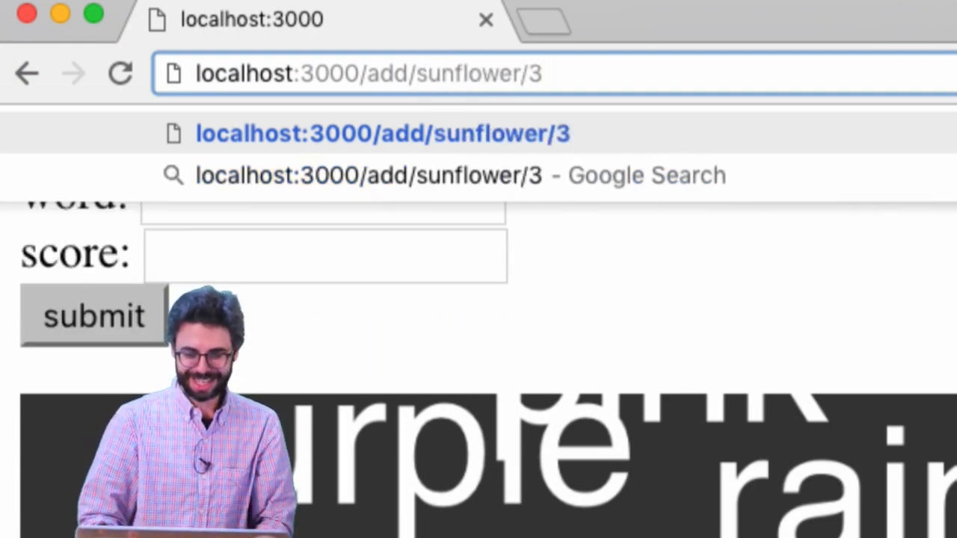
key(Return)
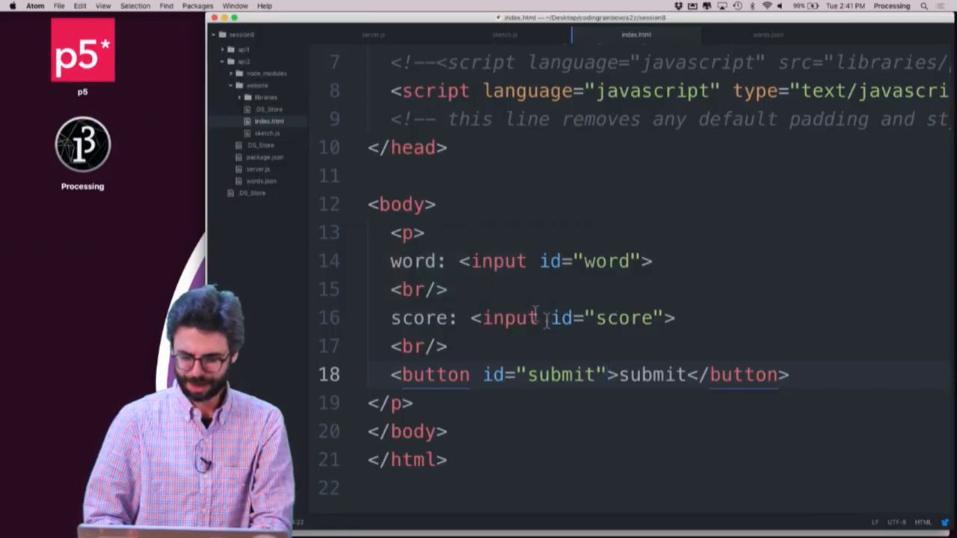
- Change createCanvas(400, 400) to createCanvas(300, 200) and textSize(32) to textSize(16)
scroll(down, 3)
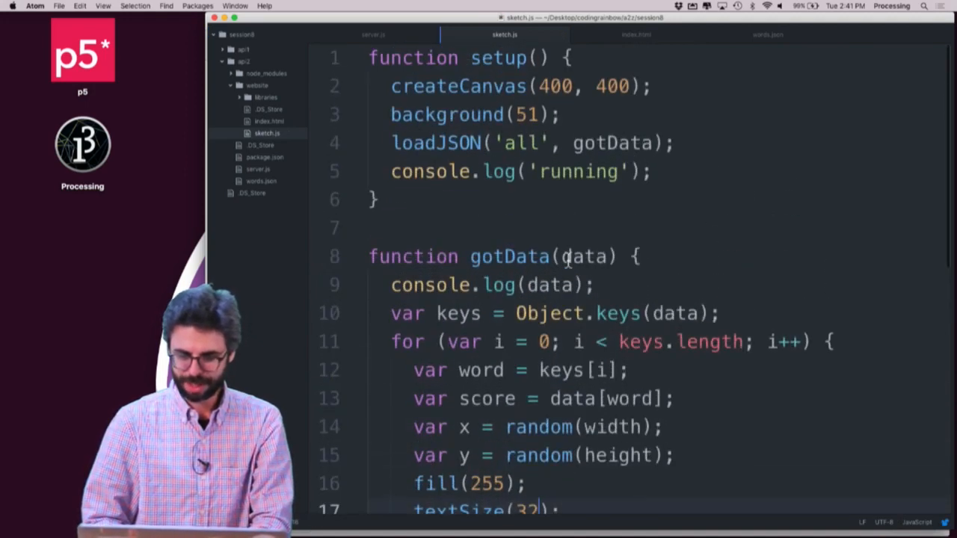
click(549, 86)
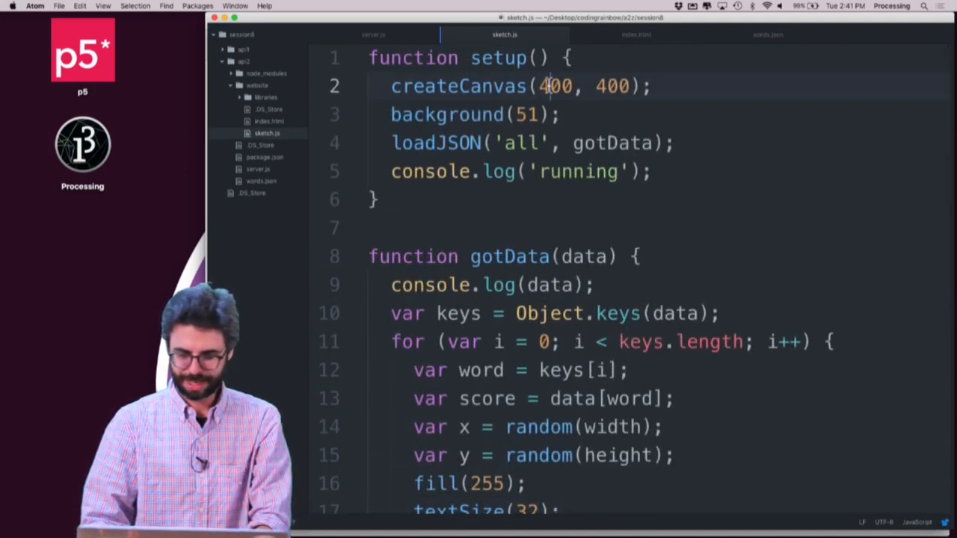
text(300)
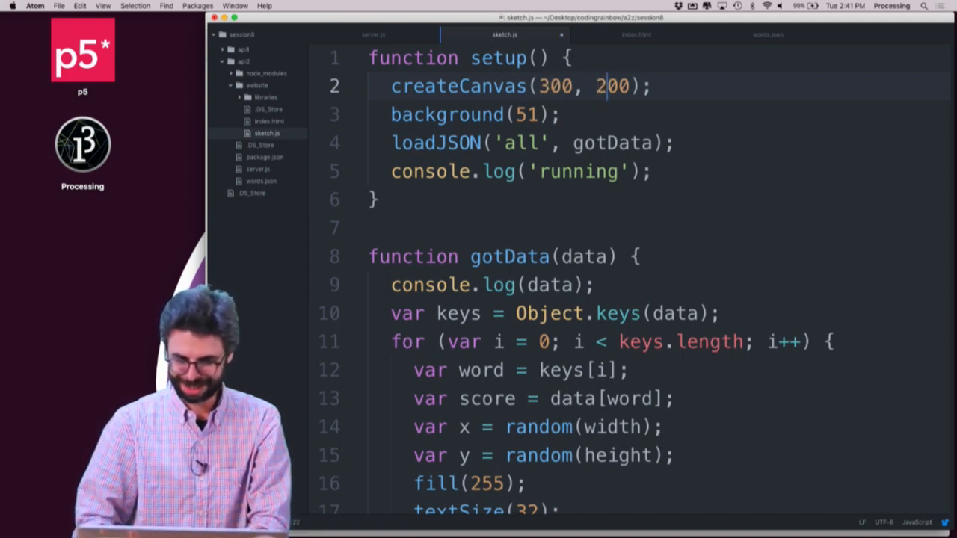
scroll(down, 3)
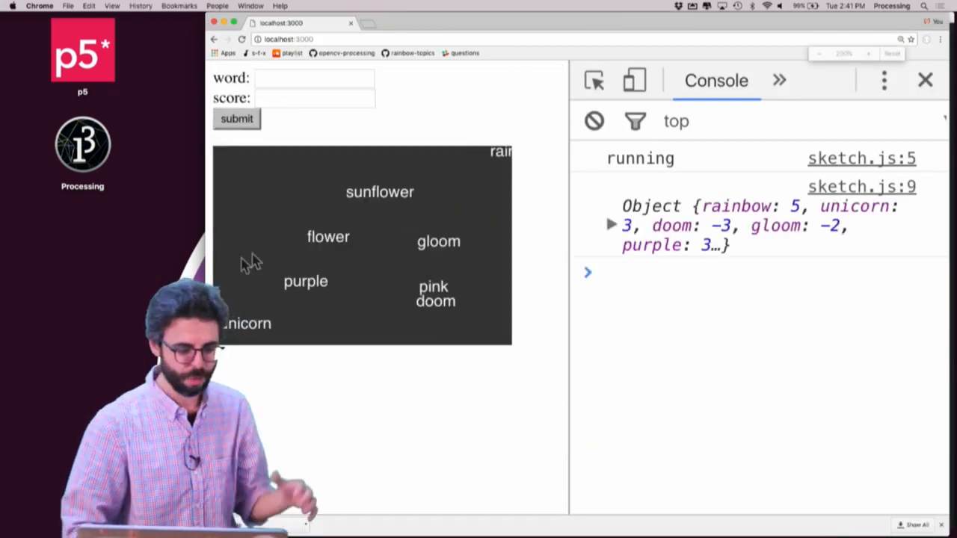
mouse_move(381, 199)
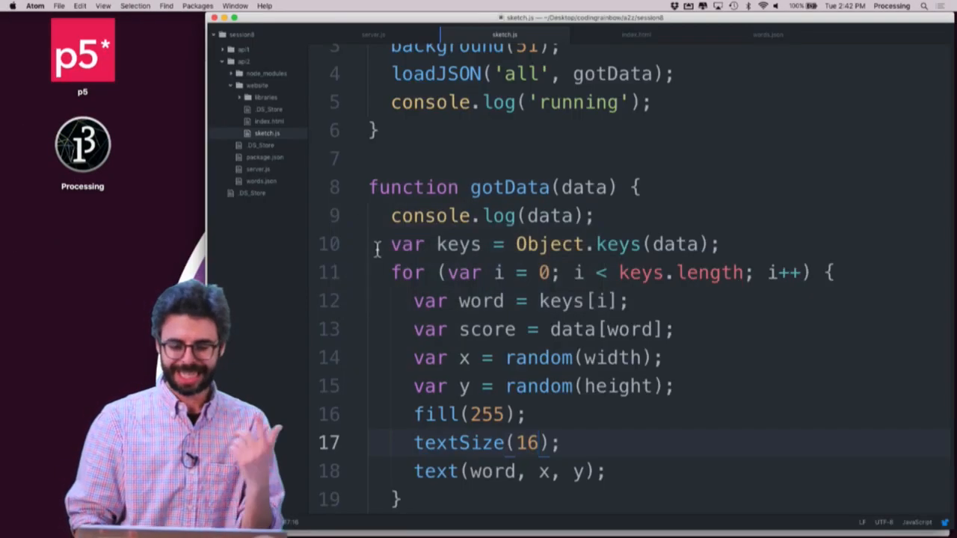
- Select the submit button and have it call submitWord on mousePressed
scroll(up, 3)
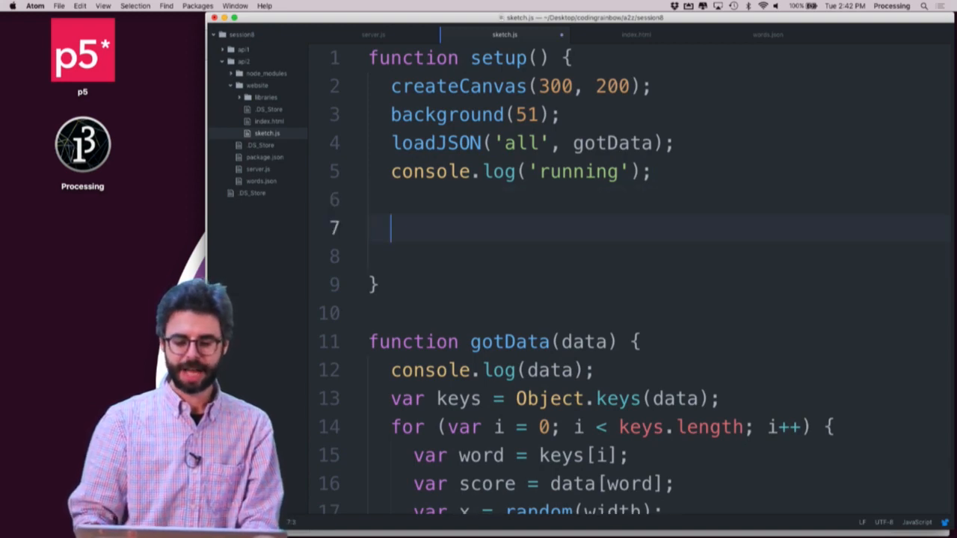
text(var button = select('#select');)
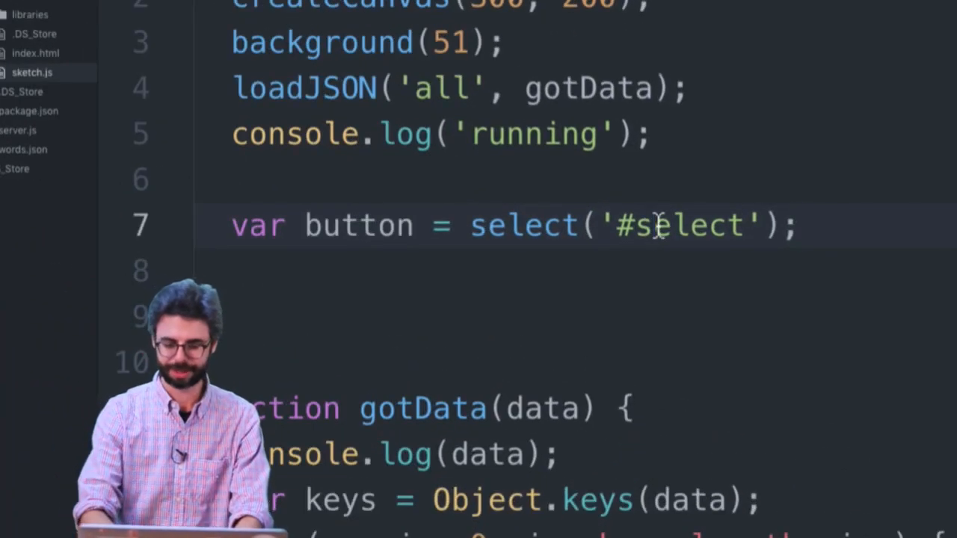
text(submit)
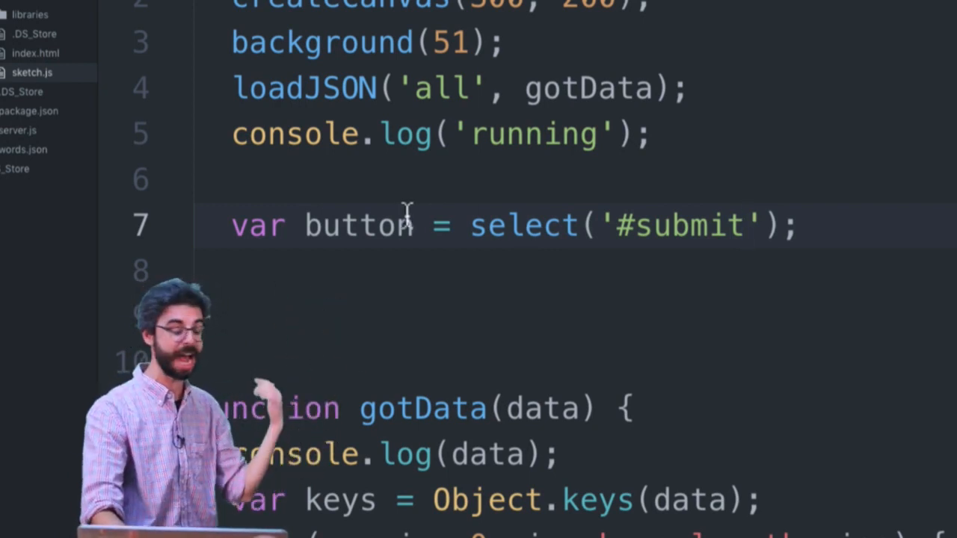
text(bu)
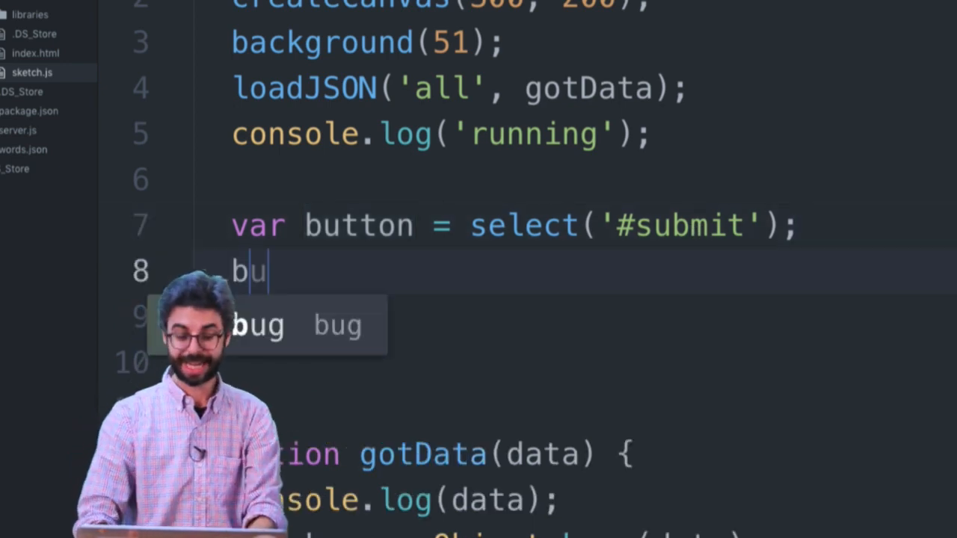
text(tton.mouseP)
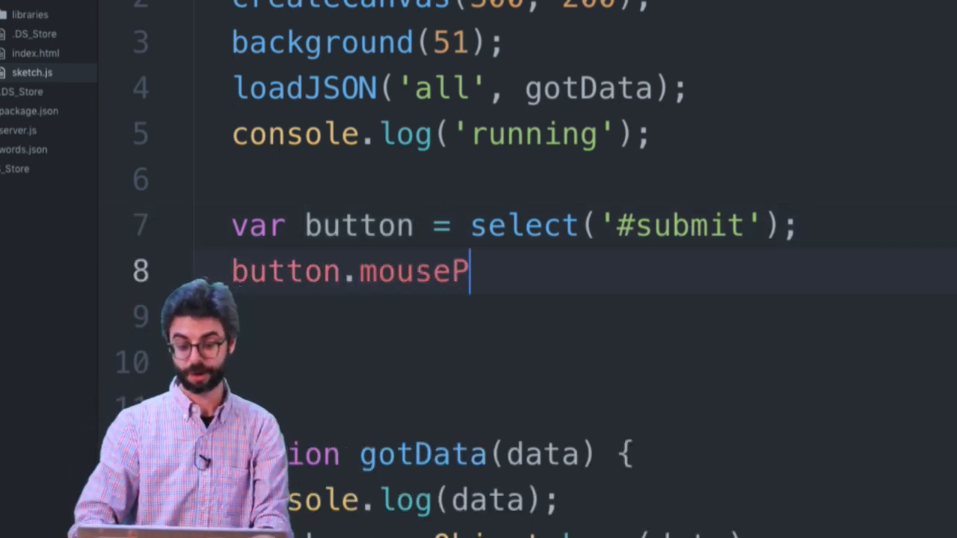
text(ressed())
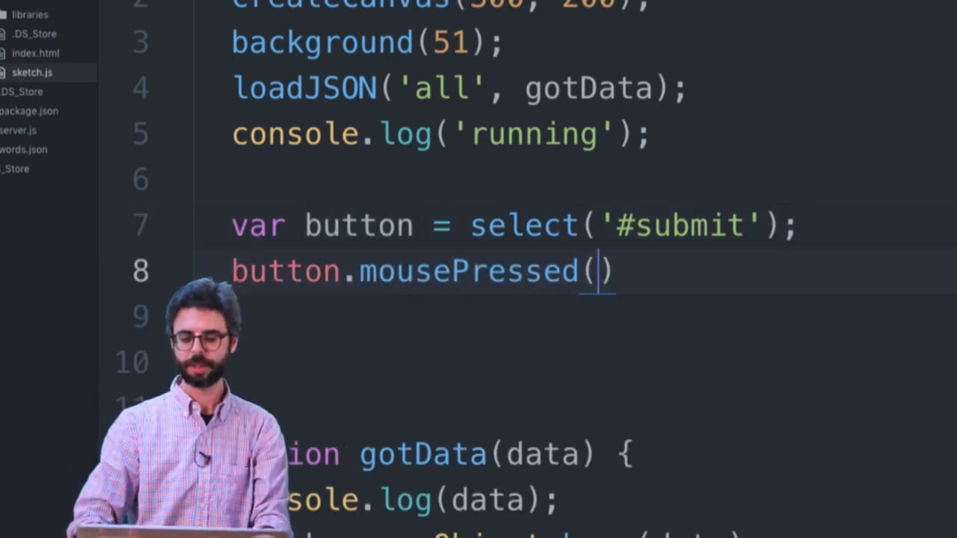
text(submitWor)
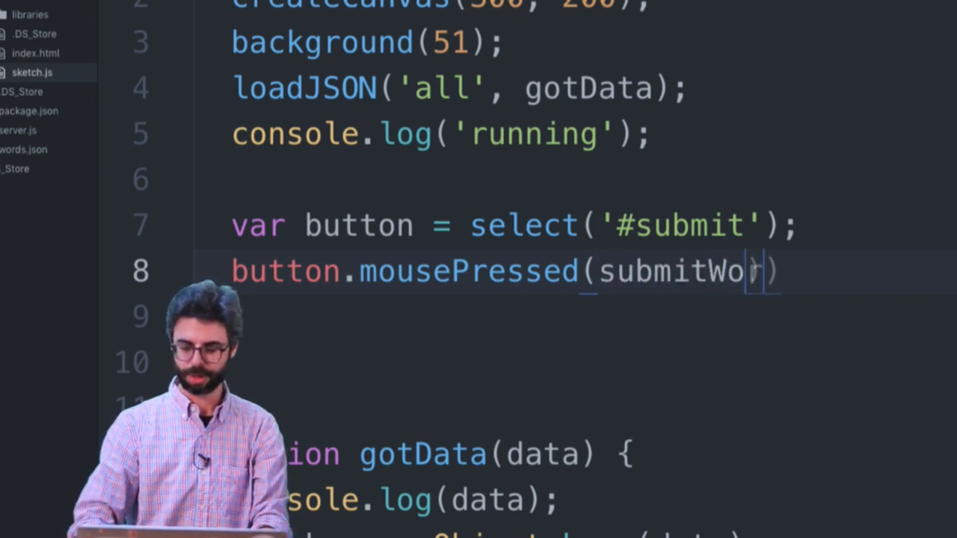
text(rd);)
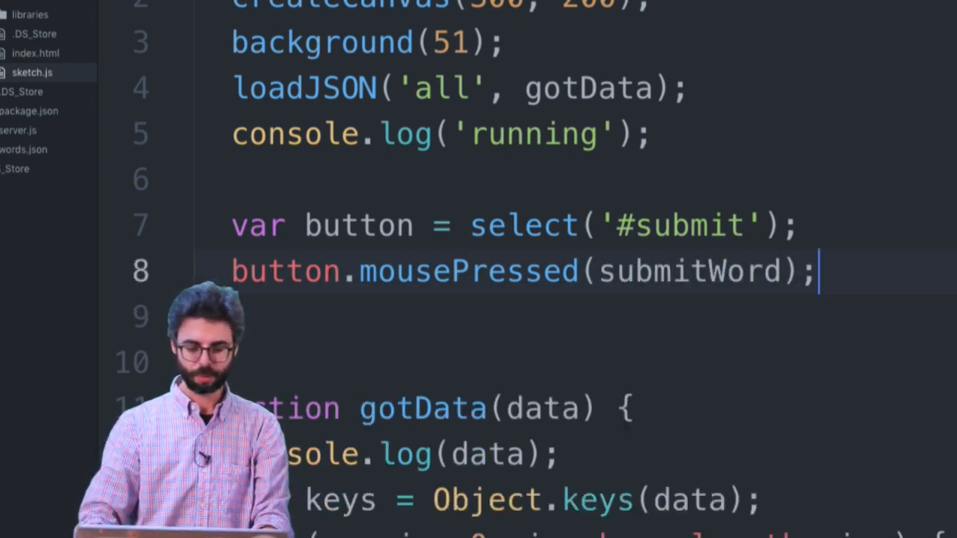
- Write submitWord reading select('#word') and select('#score') values and logging word and score
text(submitWord() {)
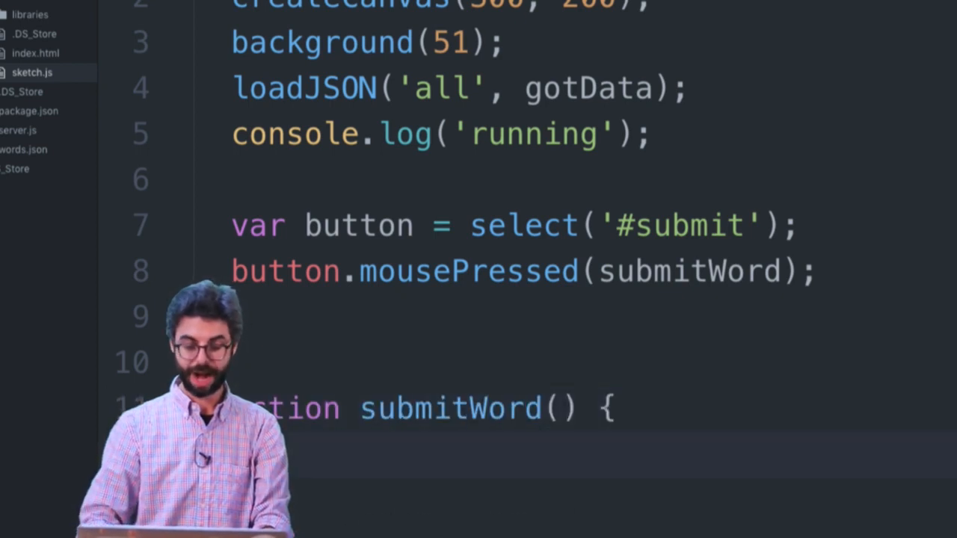
text(word = se)
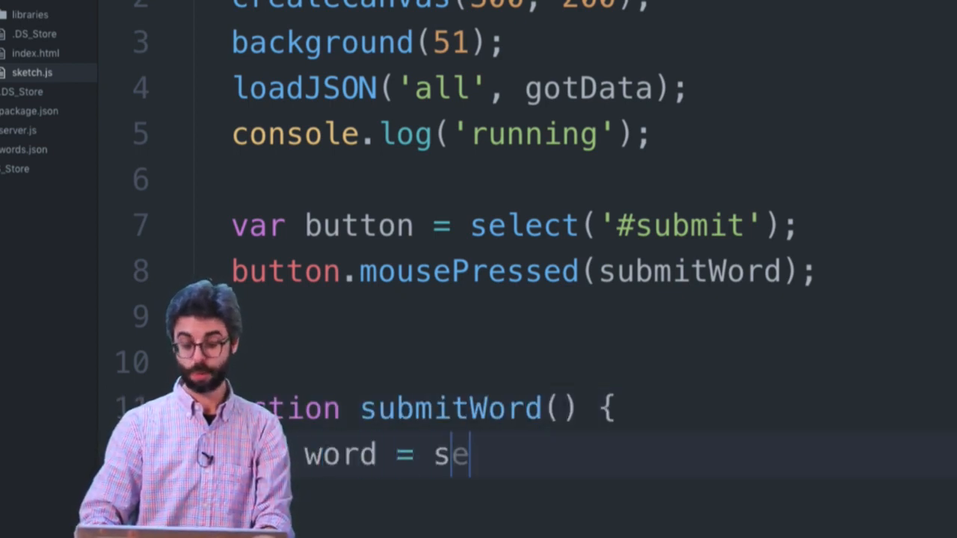
text(lect('#w'))
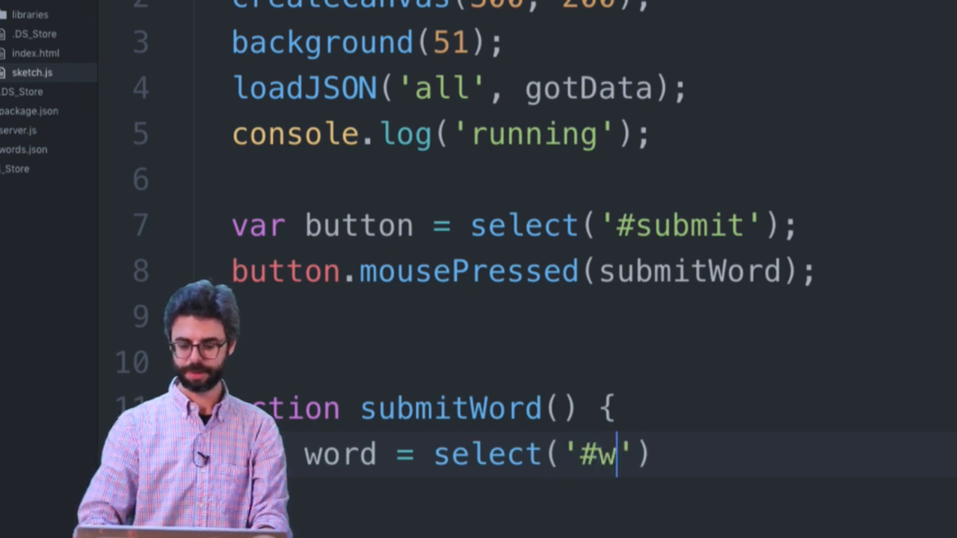
text(ord').val)
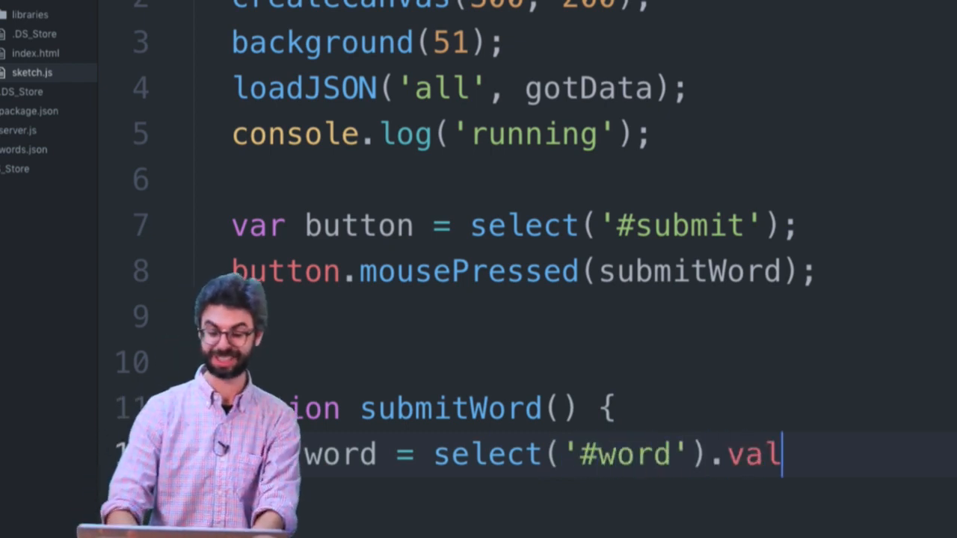
text(ue();)
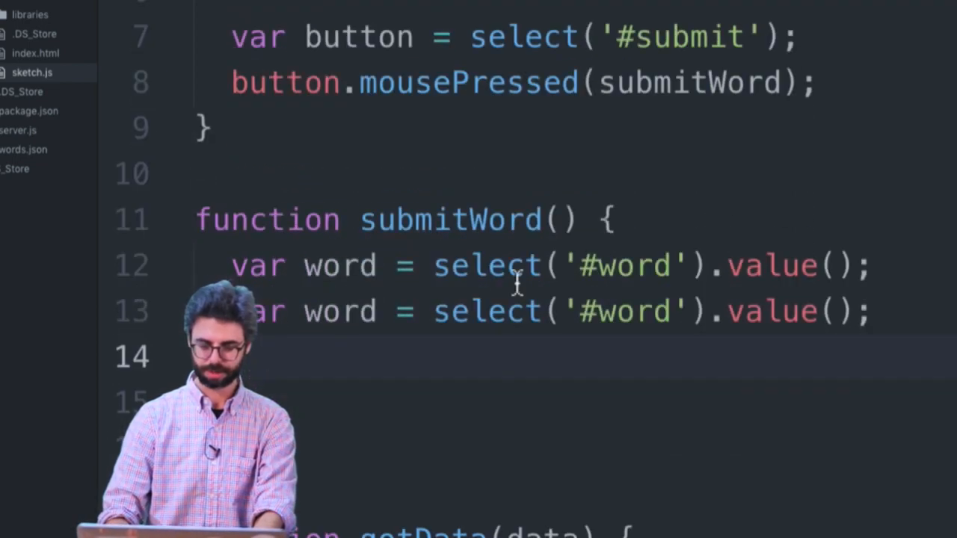
text(score)
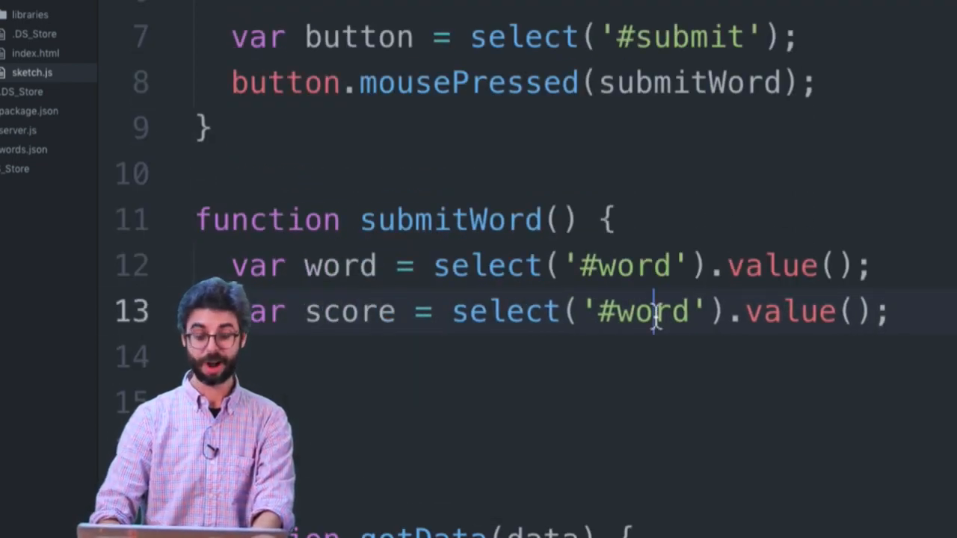
text(score)
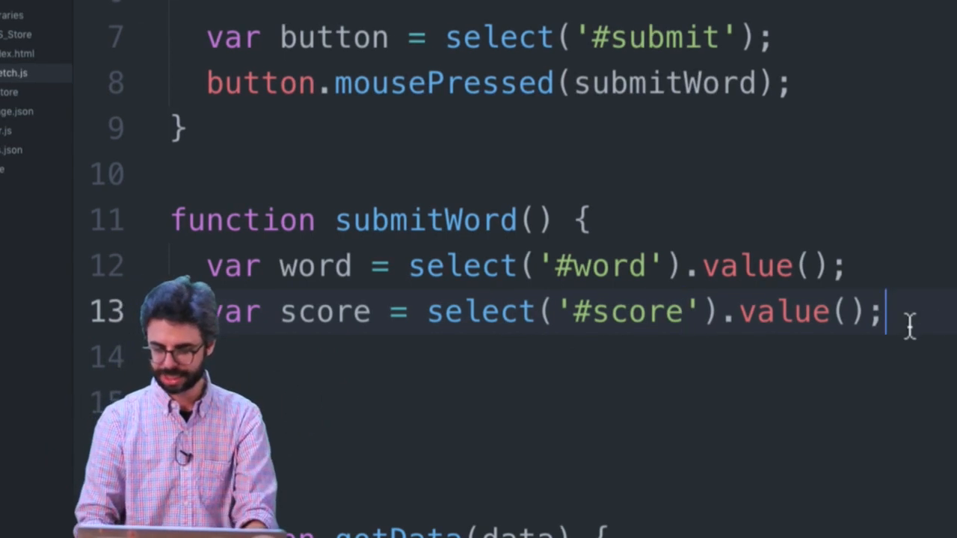
text(console.log())
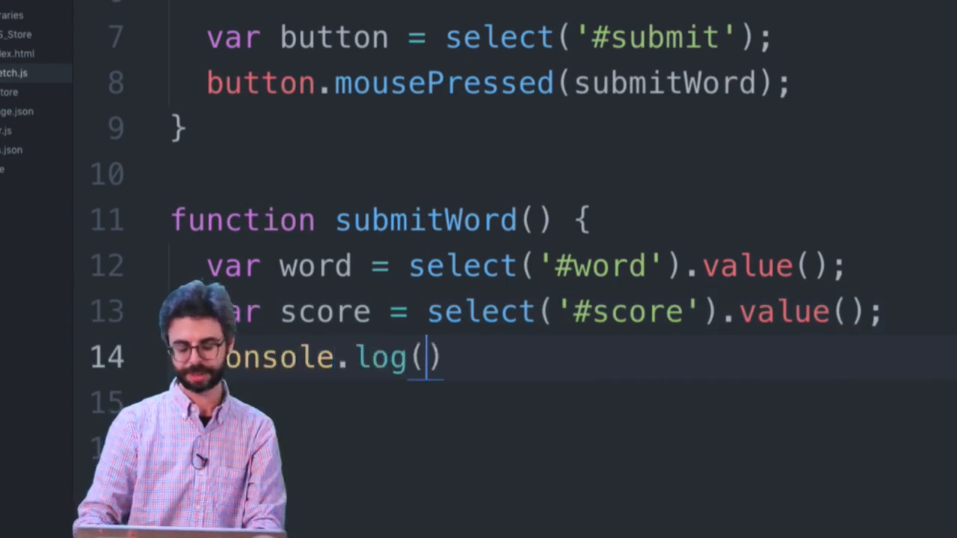
text(word,sco)
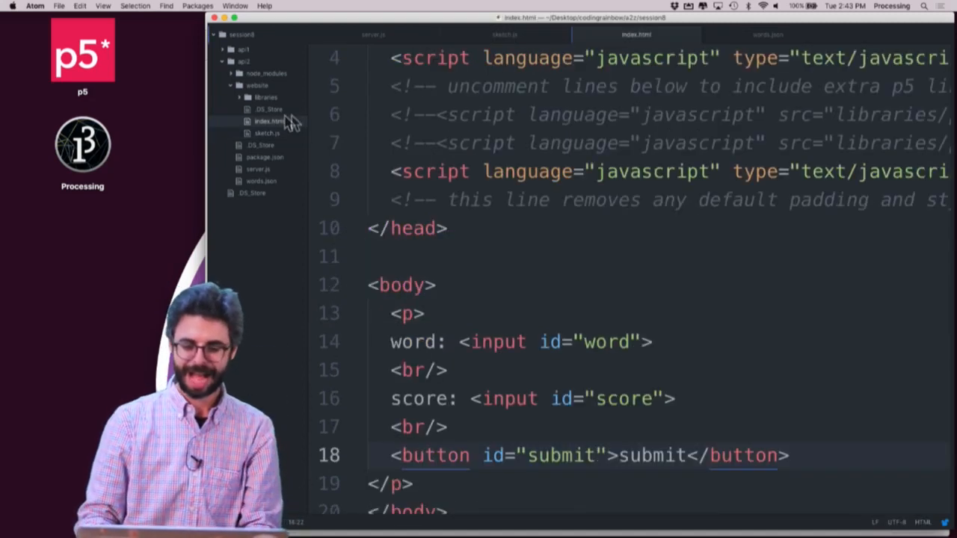
- Scroll index.html to view the word and score inputs and submit button
scroll(right, 3)
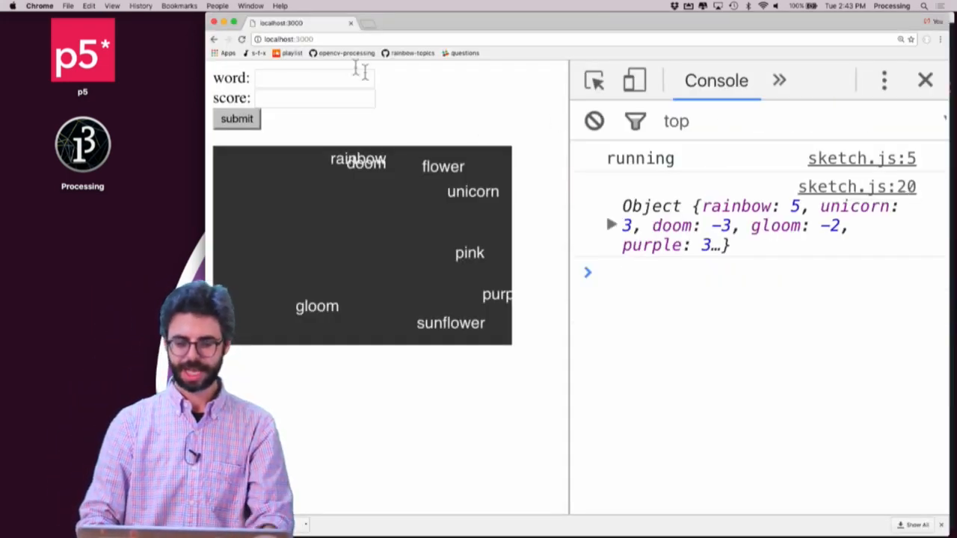
- Enter 'cherry blossom' with score 2 in the form and submit it
click(314, 78)
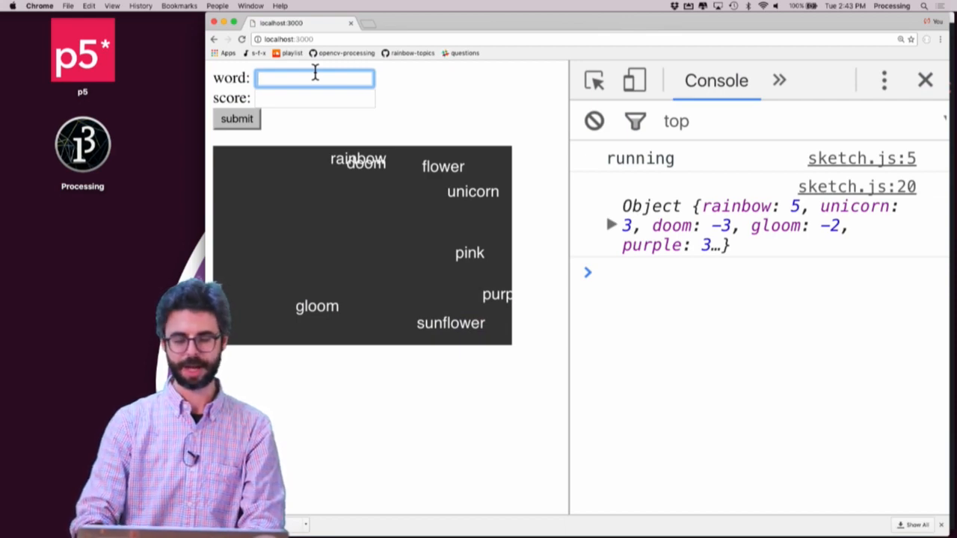
text(cherry blossom)
click(314, 99)
text(2)
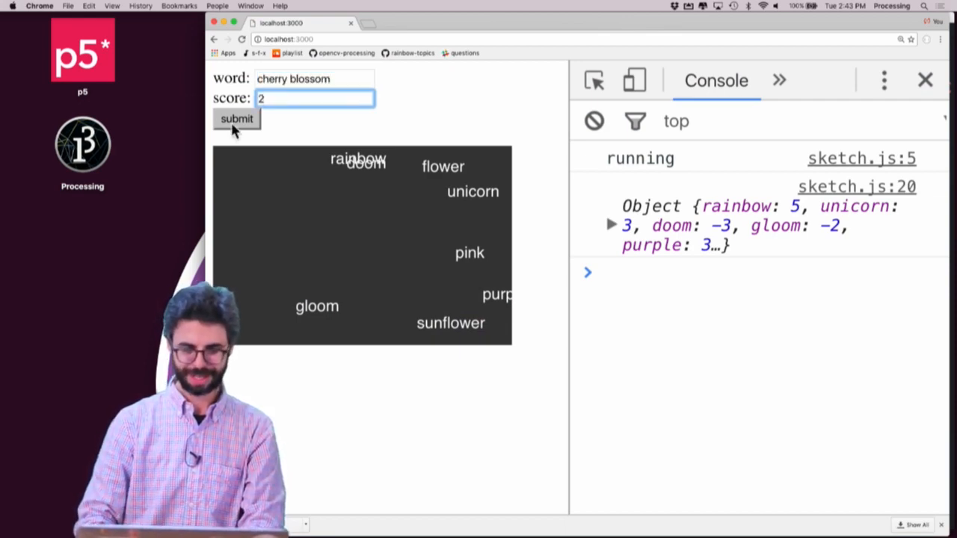
click(236, 119)
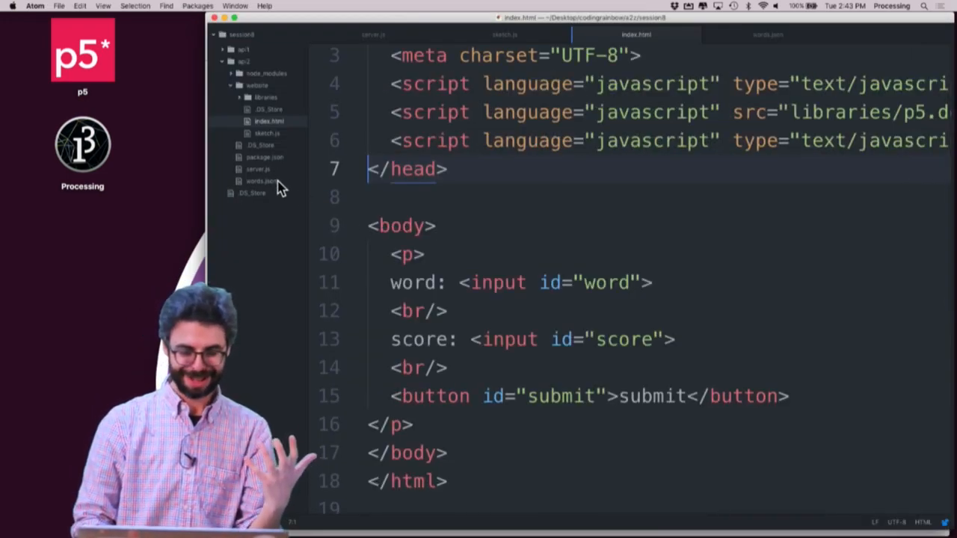
- In submitWord, call loadJSON('add/' + word + '/' + score)
click(504, 35)
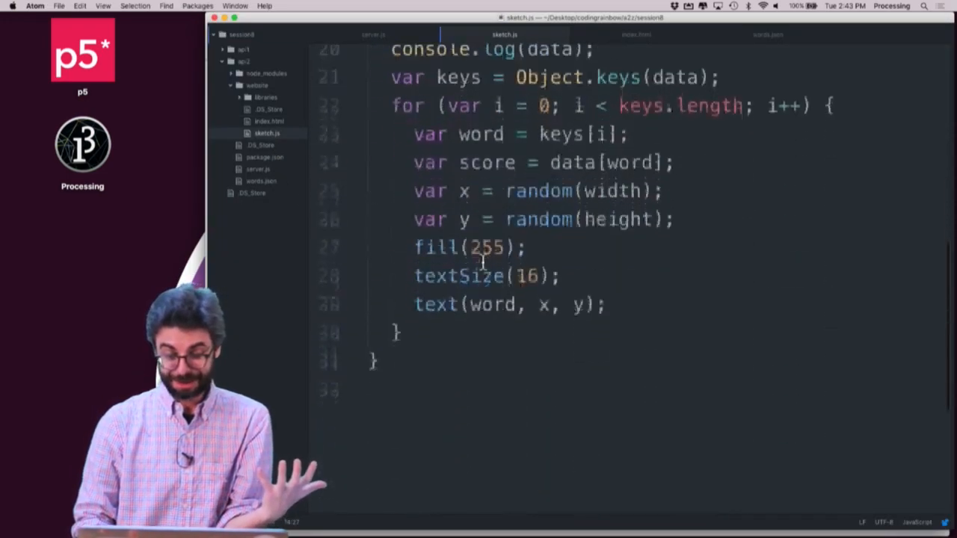
scroll(up, 3)
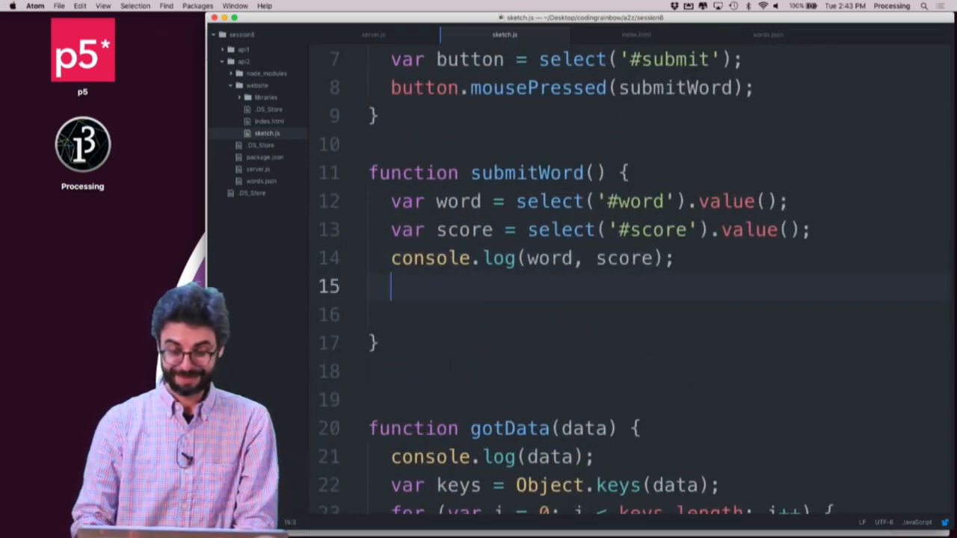
text(loadJSON())
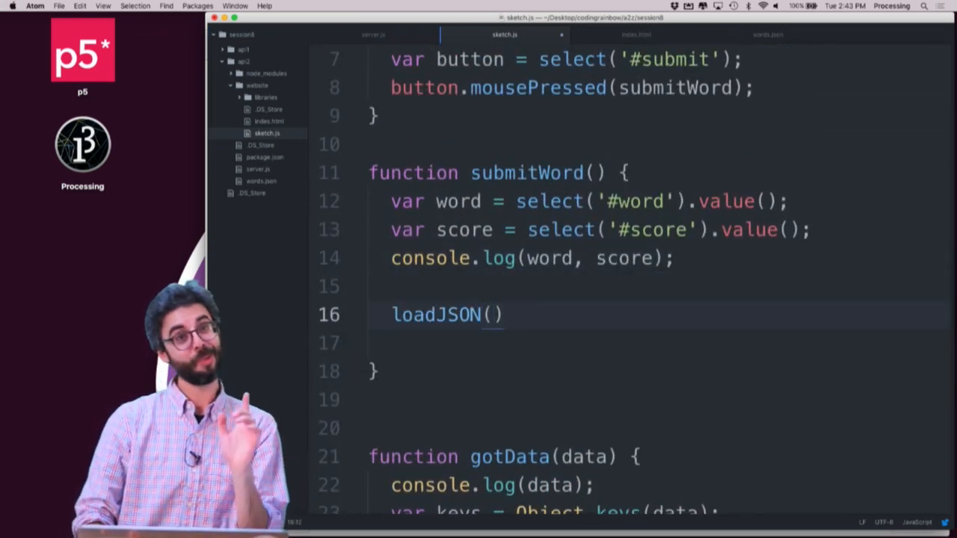
text(add')
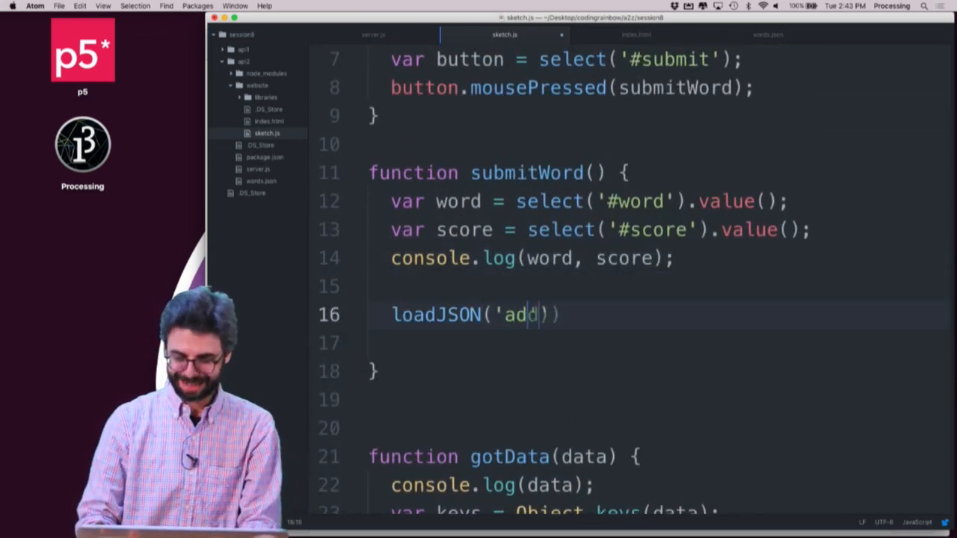
text(/' + word +)
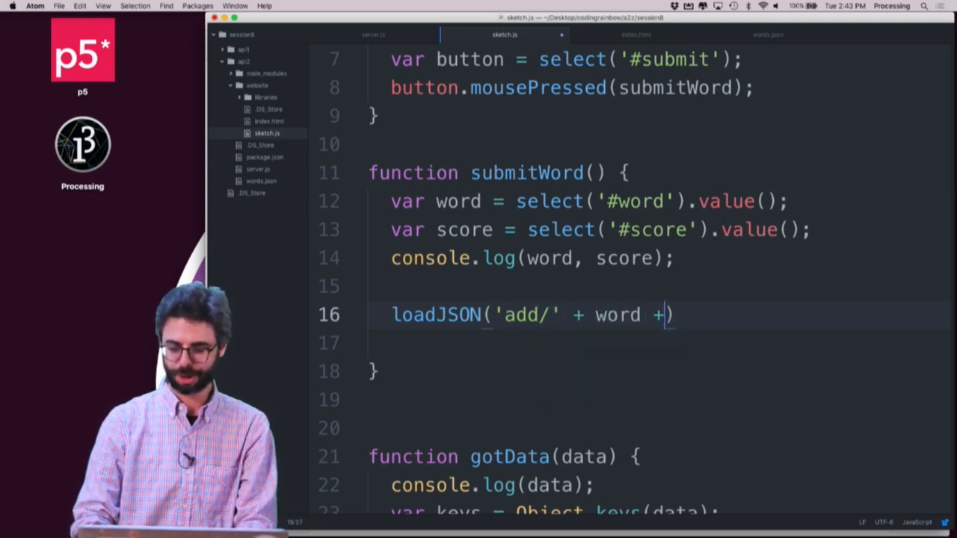
text('/')
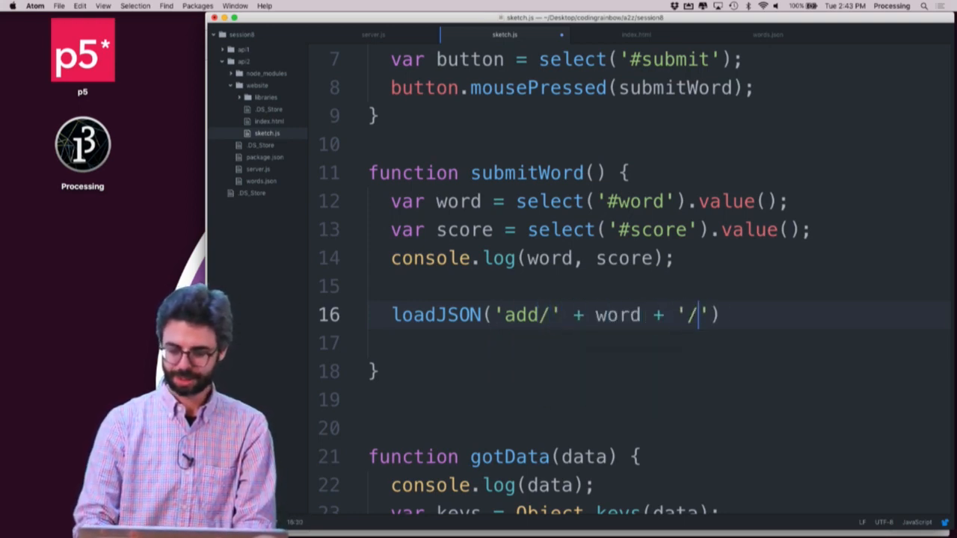
text(+ score)
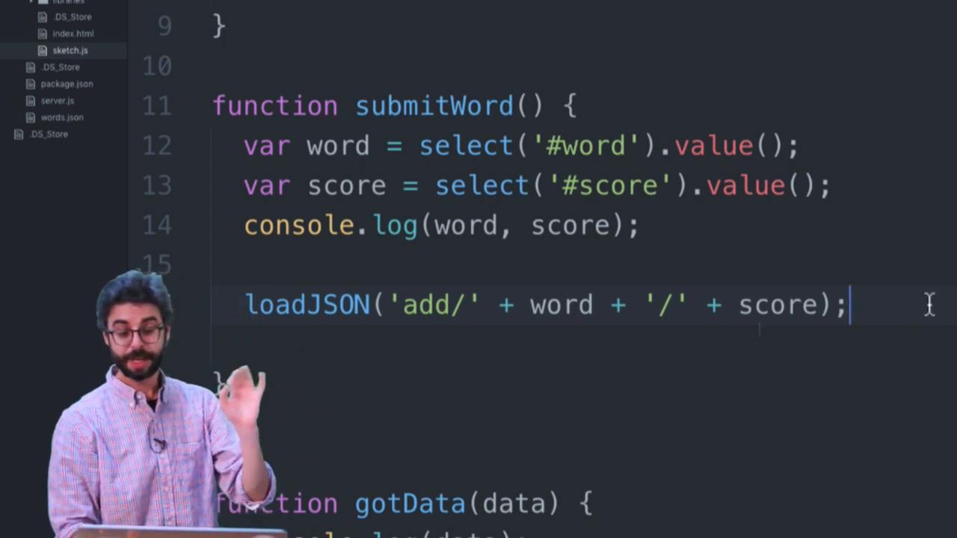
- Pass a finished callback to loadJSON and start a finished function
text(,)
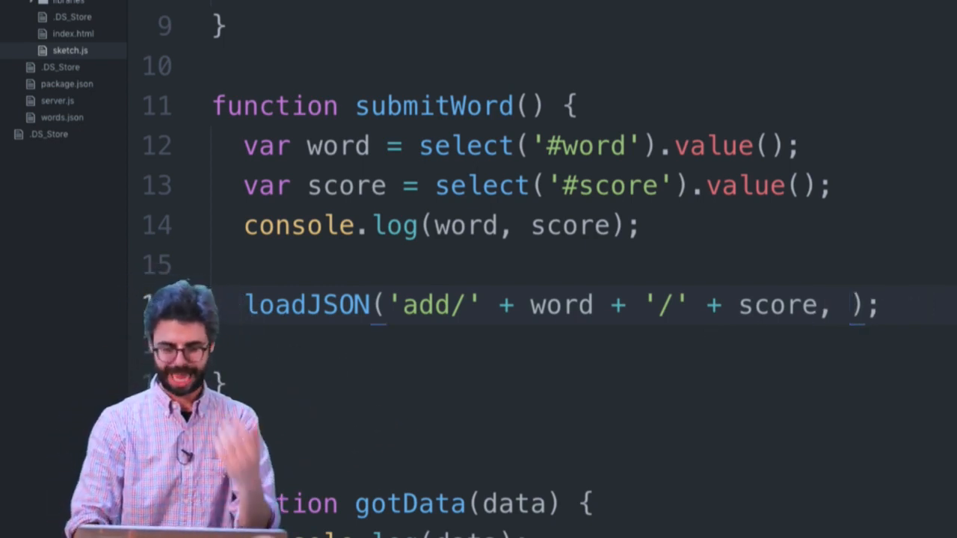
text(finsih)
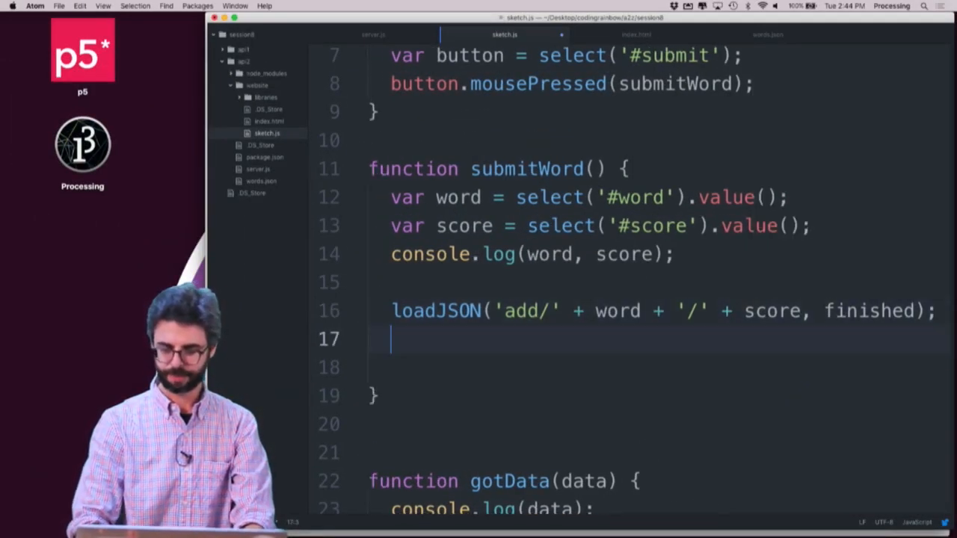
text(function finis)
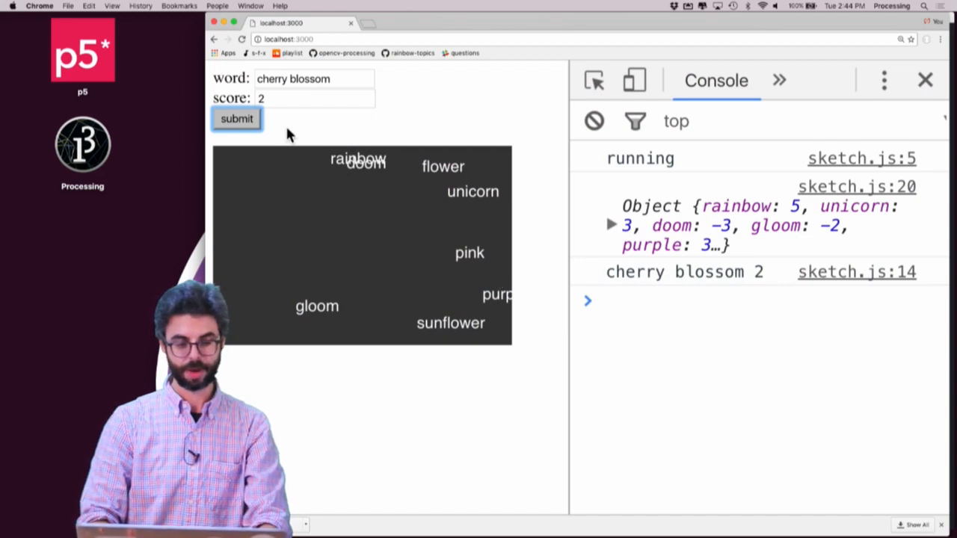
- Submit blueberry with score 10 and expand the logged server reply object
click(236, 118)
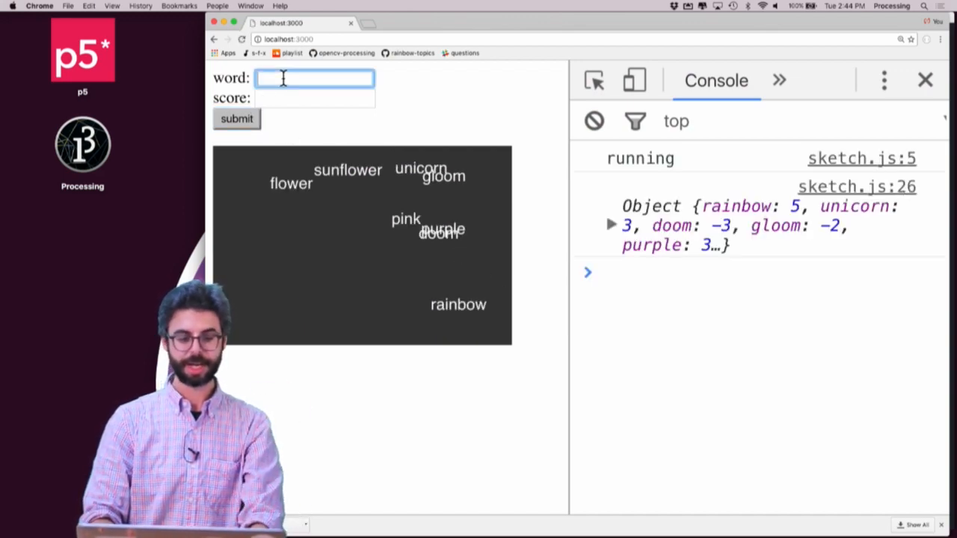
text(blueberry)
click(315, 99)
text(10)
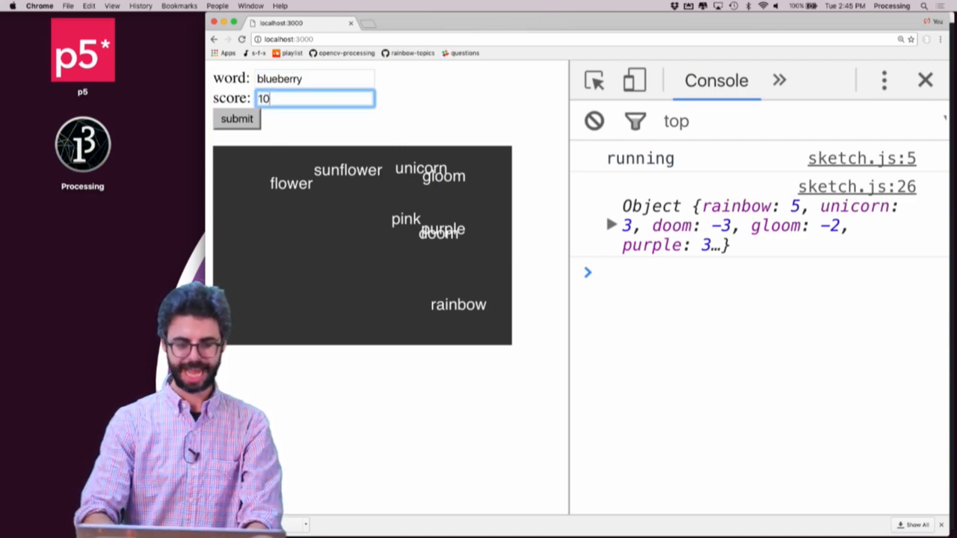
click(236, 118)
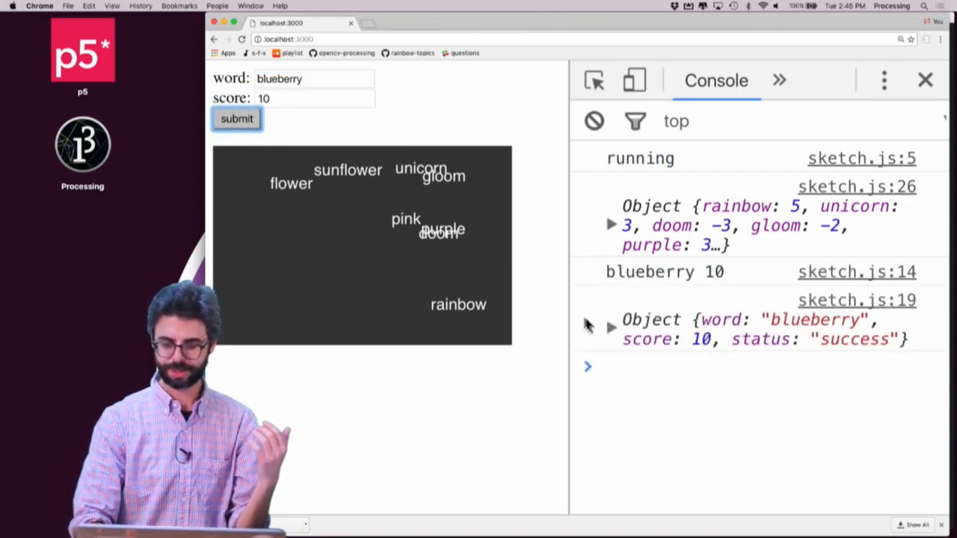
click(611, 328)
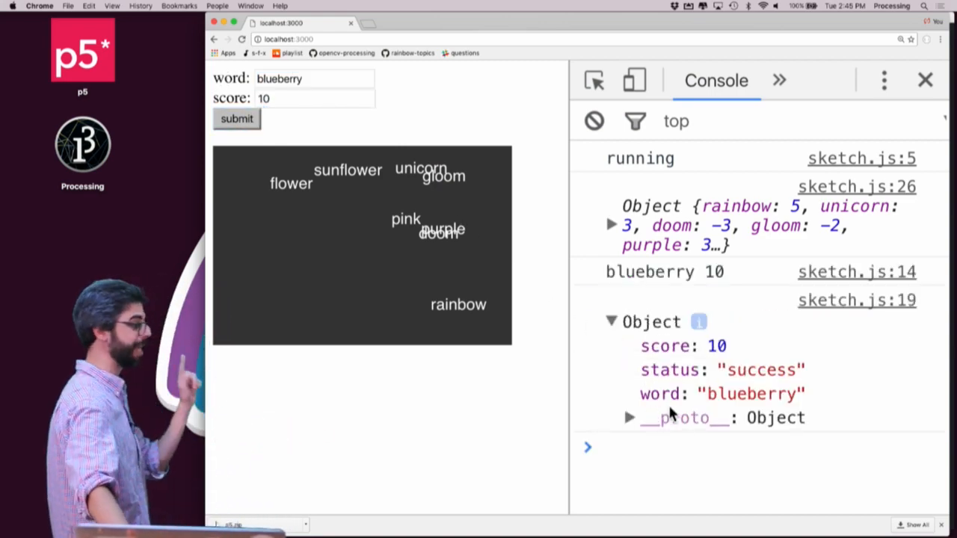
mouse_move(543, 339)
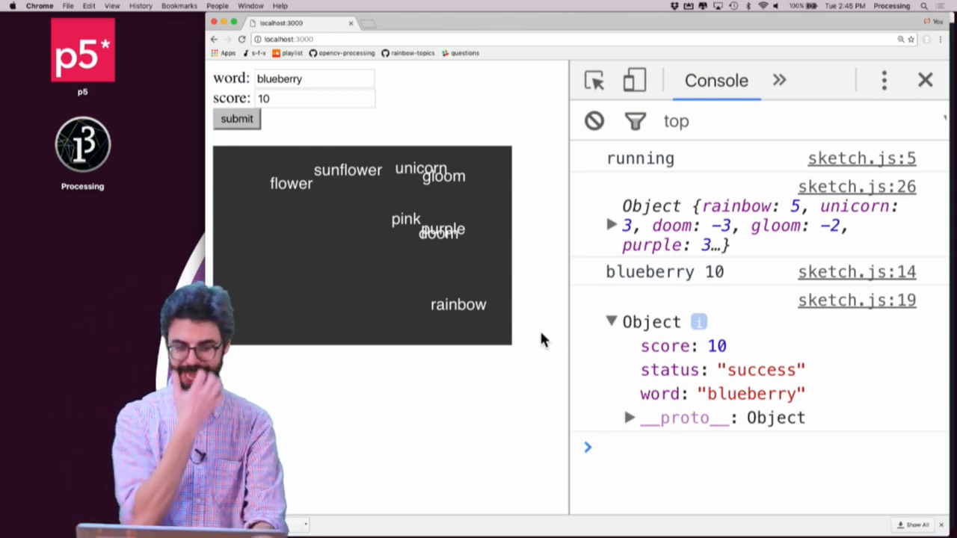
click(236, 119)
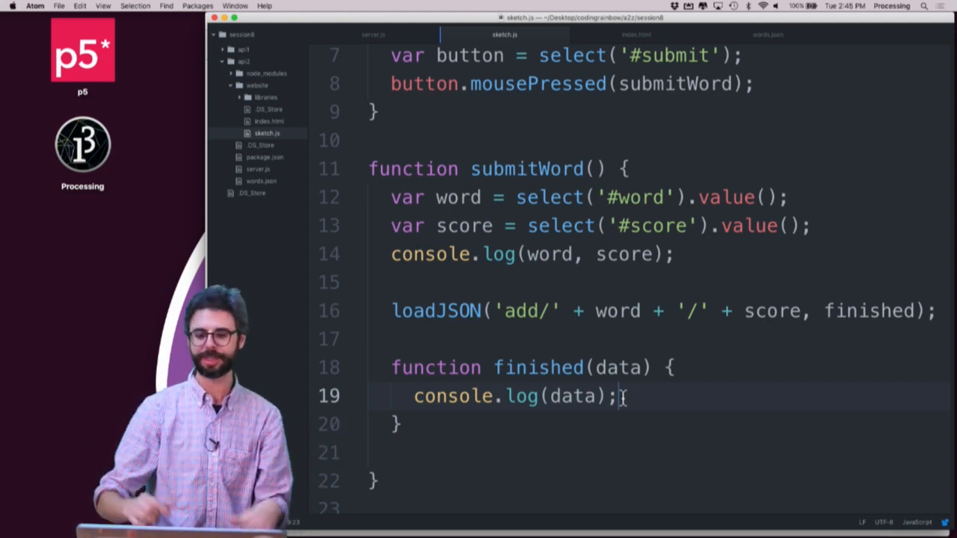
- Move loadJSON('all', gotData) into a new drawData() function, called from setup and finished()
scroll(up, 3)
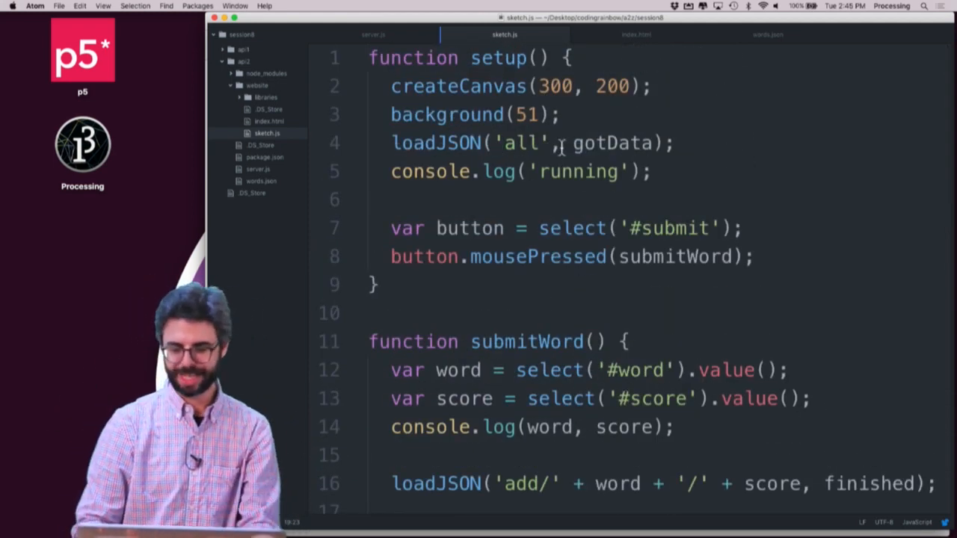
click(523, 143)
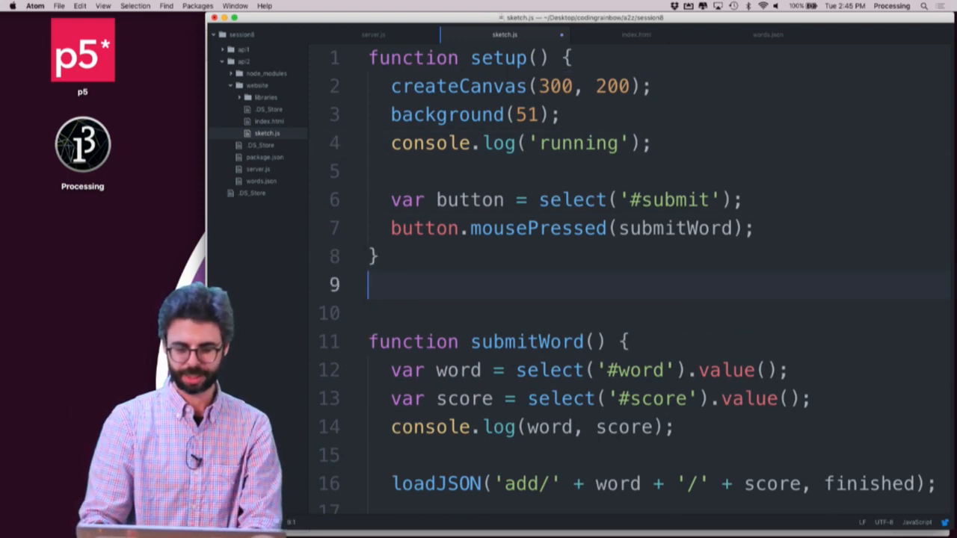
text(function drawData()
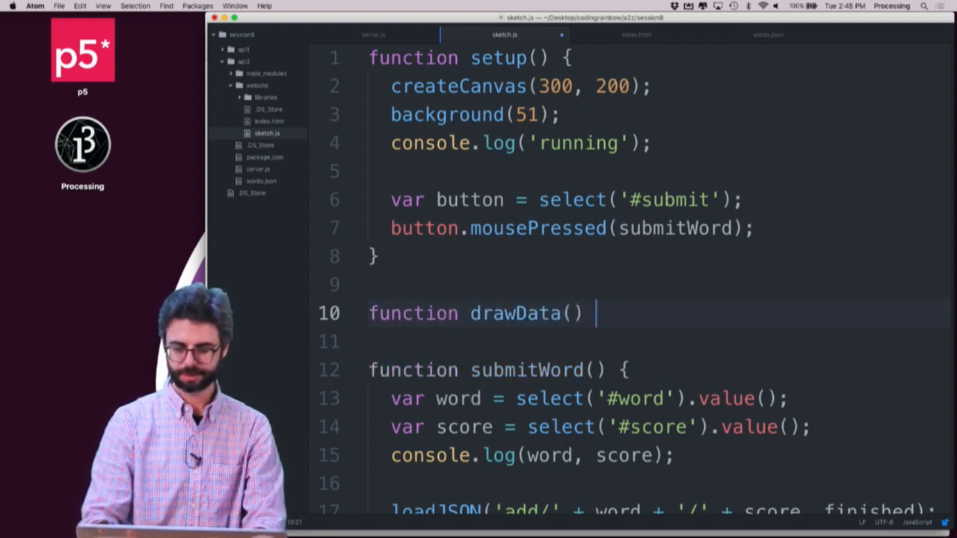
text({)
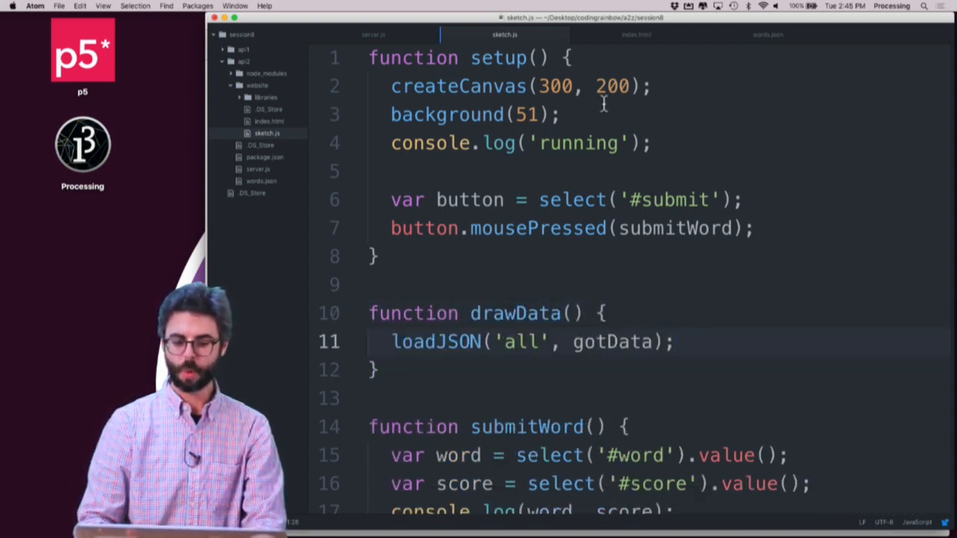
text(drawDrata())
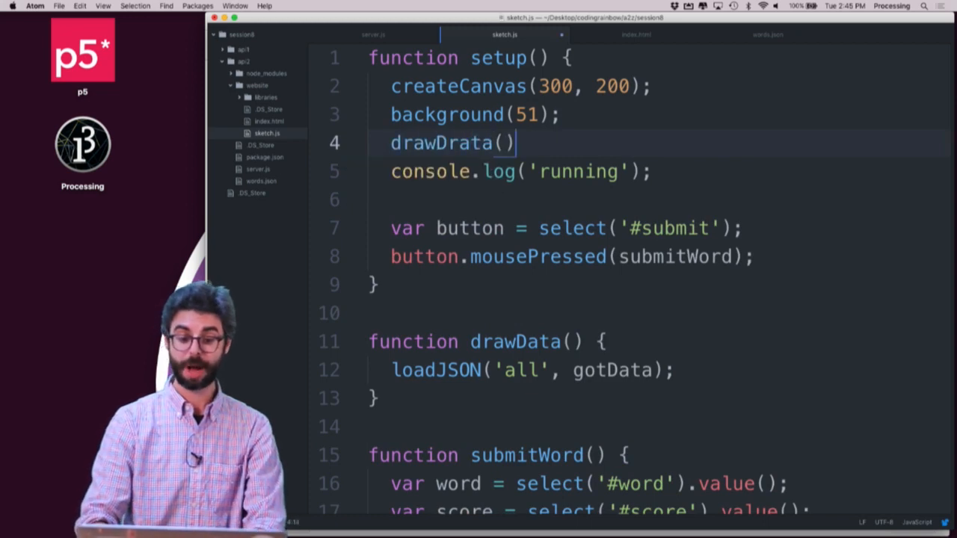
text(drawData();)
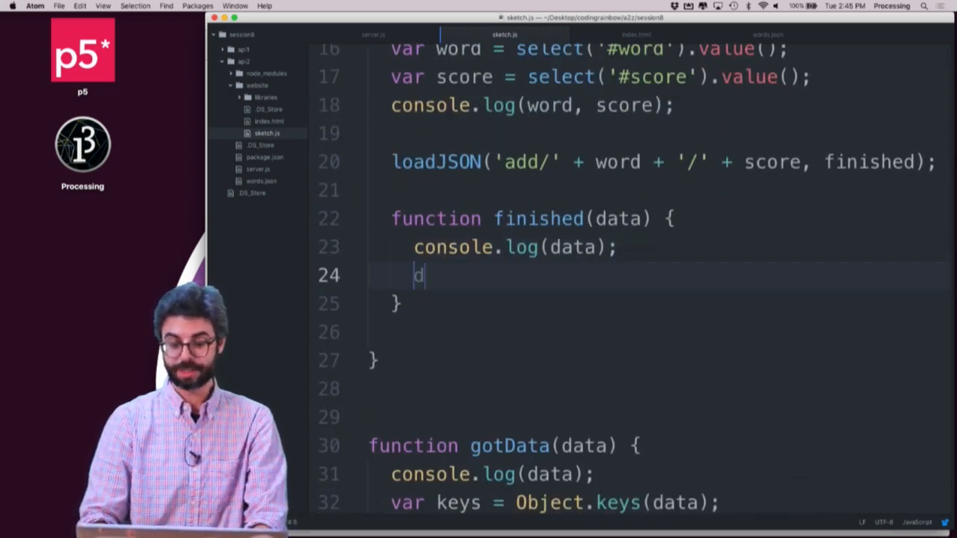
text(rawData();)
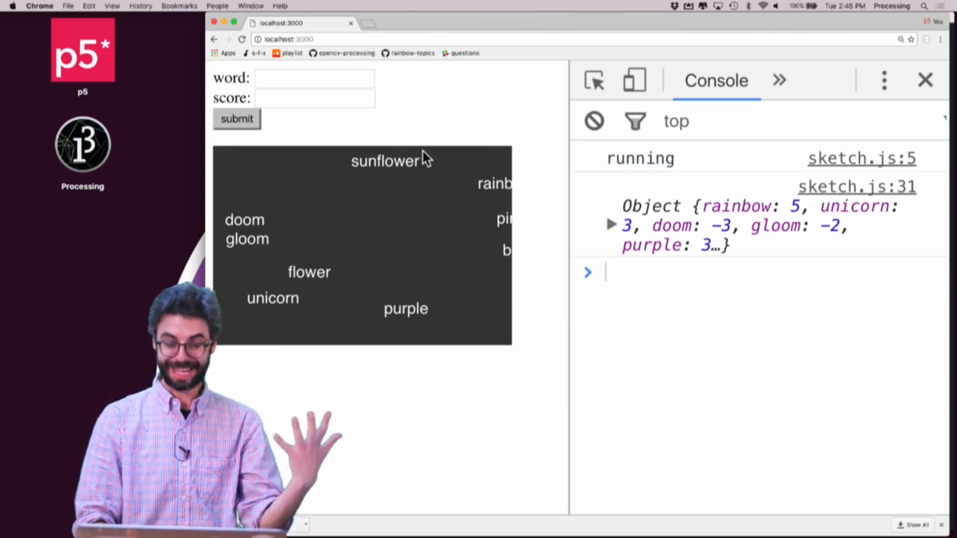
- Enter mango with score 3 and submit it so the words redraw
click(314, 78)
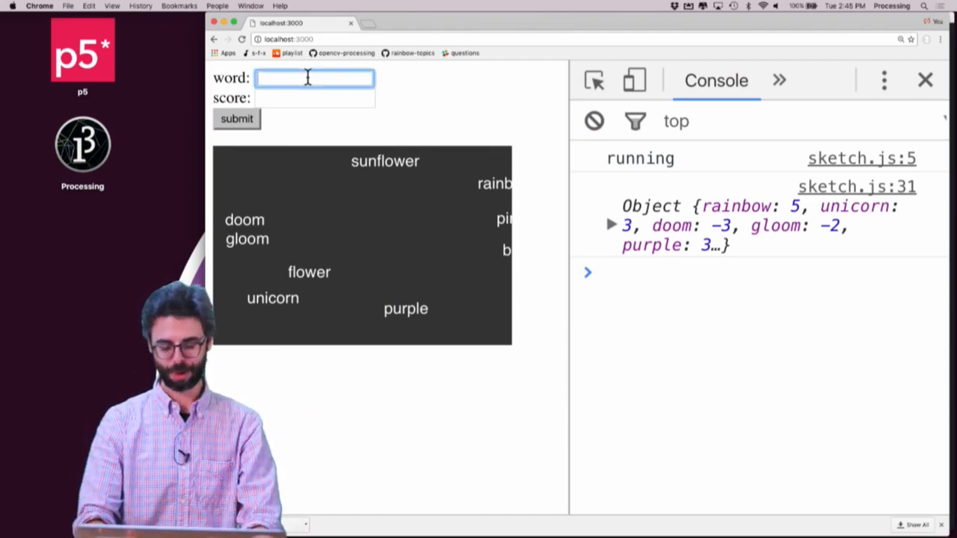
text(mango)
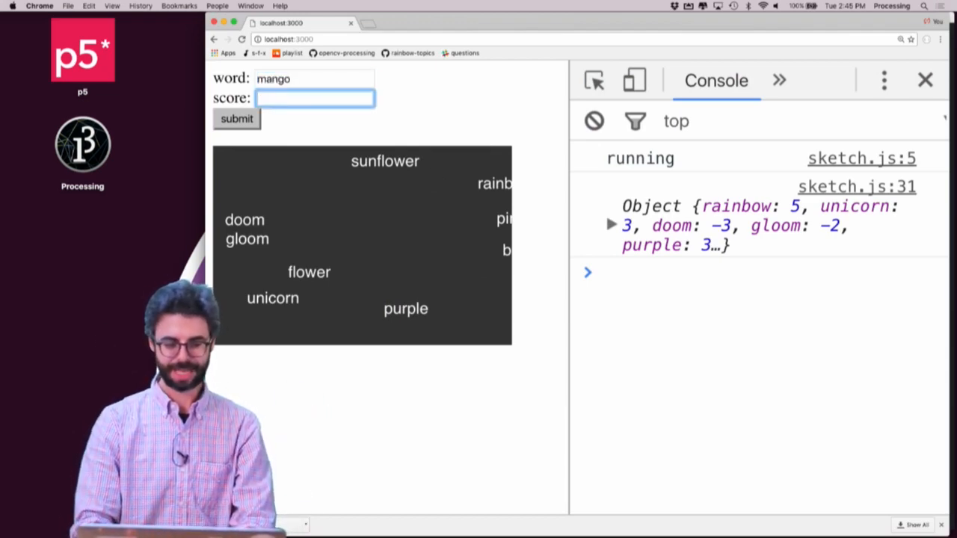
click(236, 119)
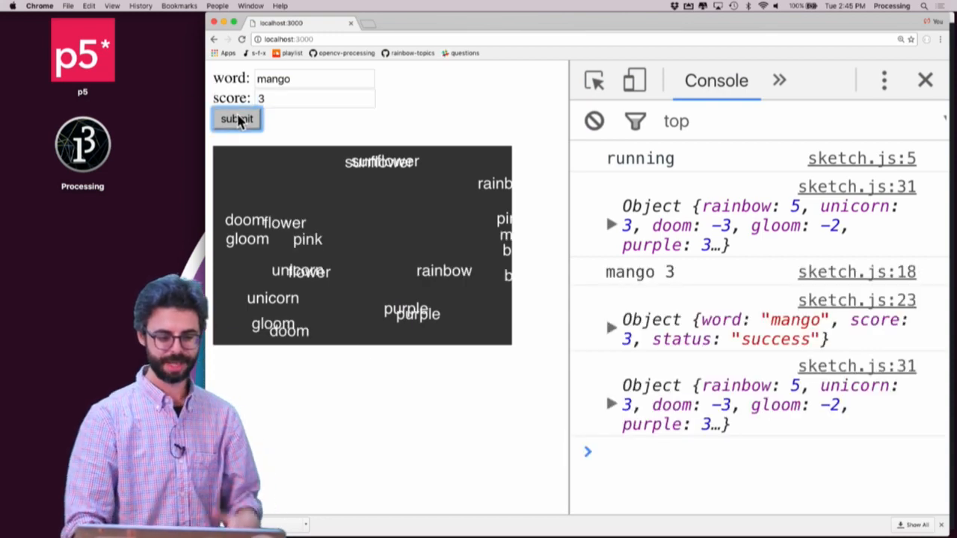
mouse_move(318, 228)
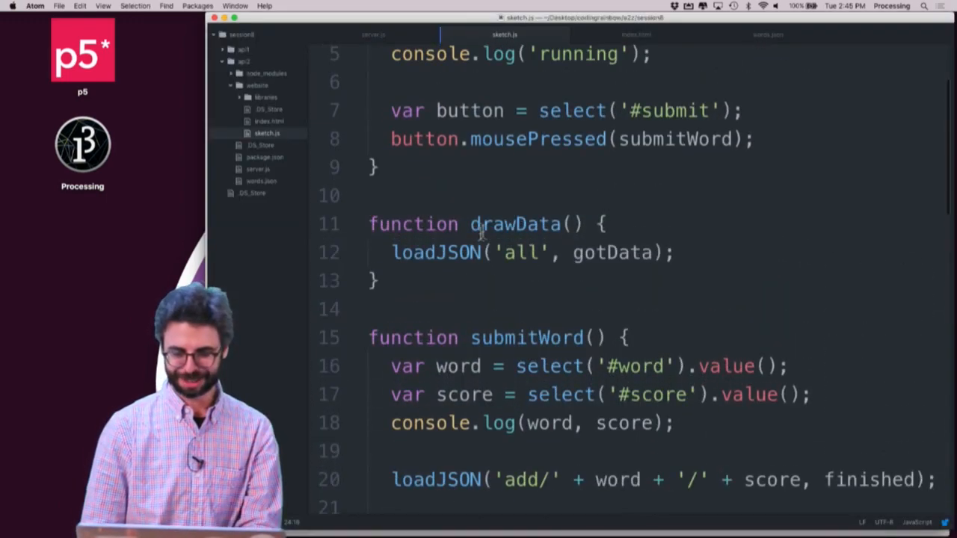
- Scroll up through sketch.js to relocate the background call into the data drawing
scroll(up, 3)
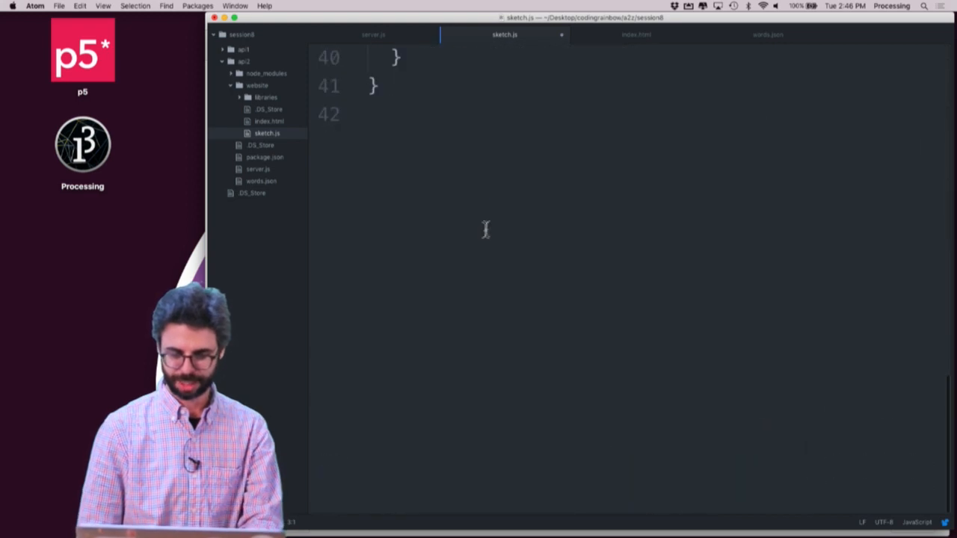
scroll(up, 3)
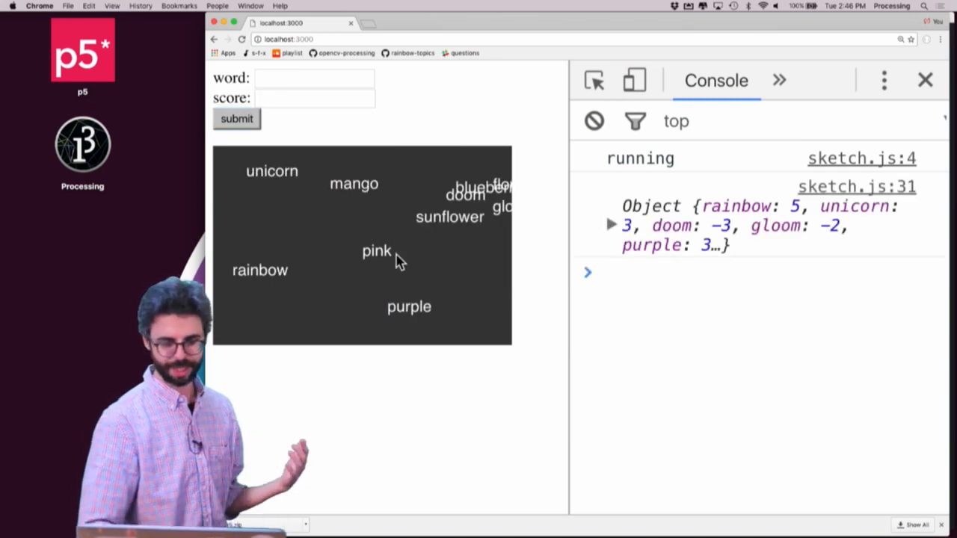
mouse_move(480, 196)
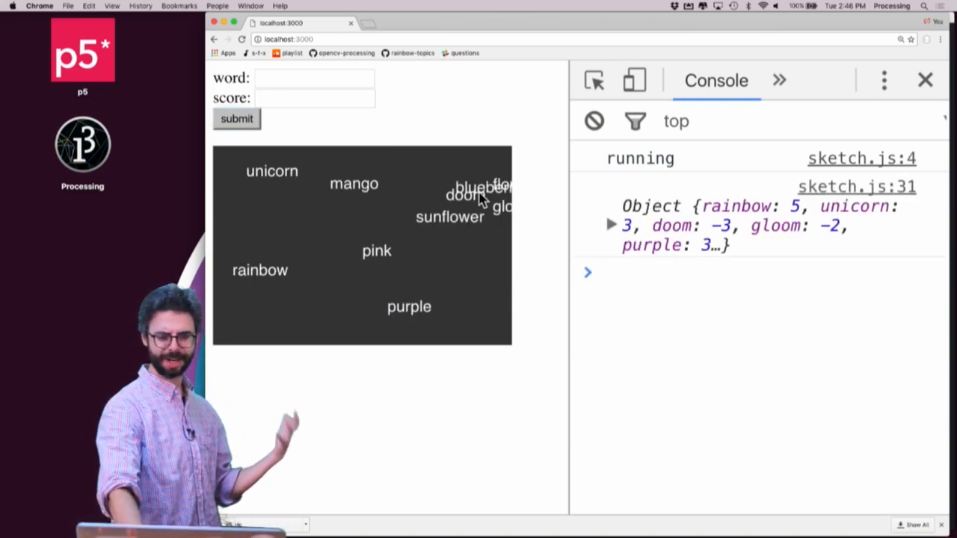
- Type raspberry into the word field and move on to its score of 4
click(314, 77)
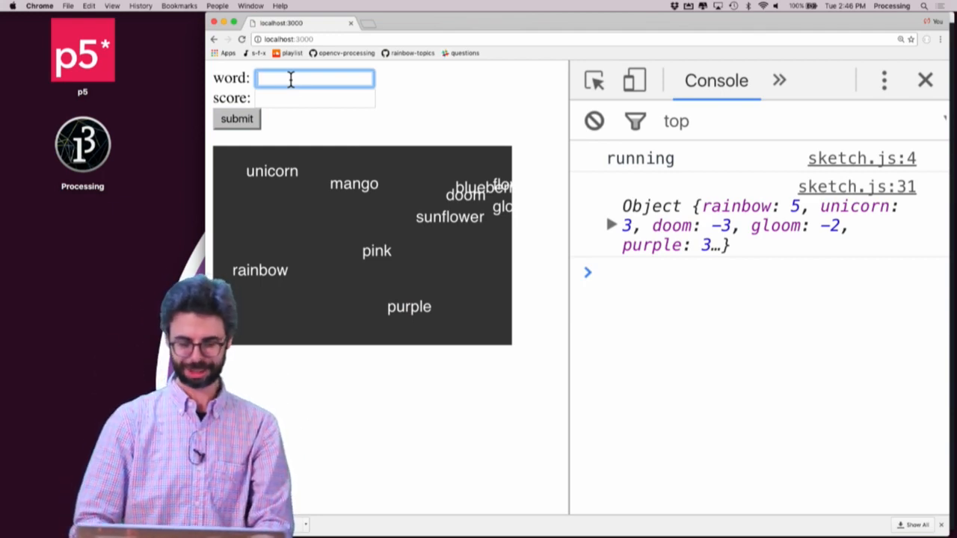
text(raspberry)
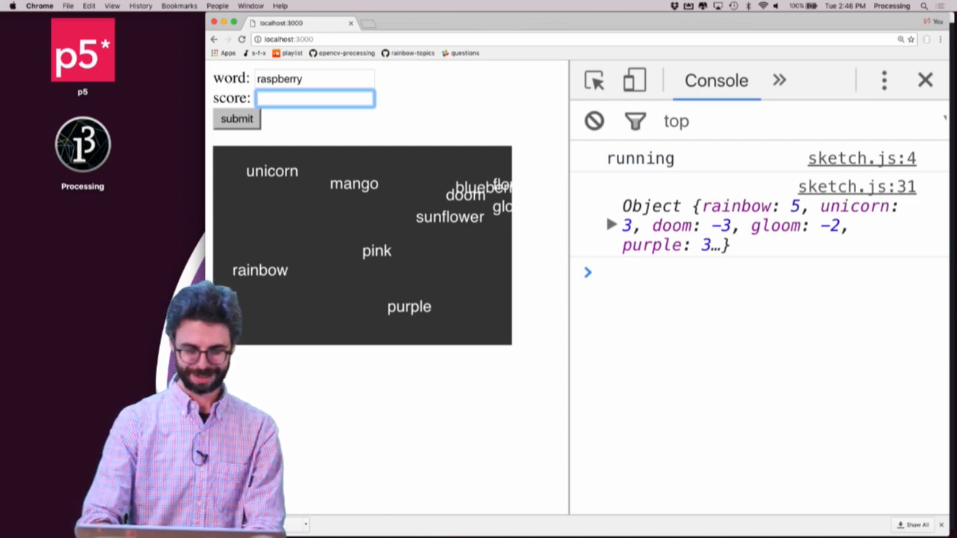
click(236, 119)
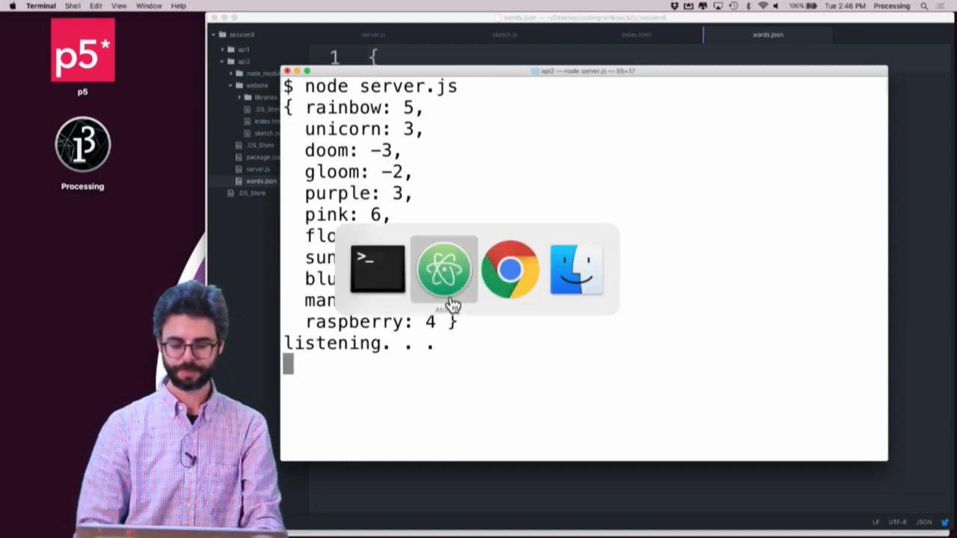
- Return to the browser after confirming raspberry with score 4 in the server's word list
click(511, 269)
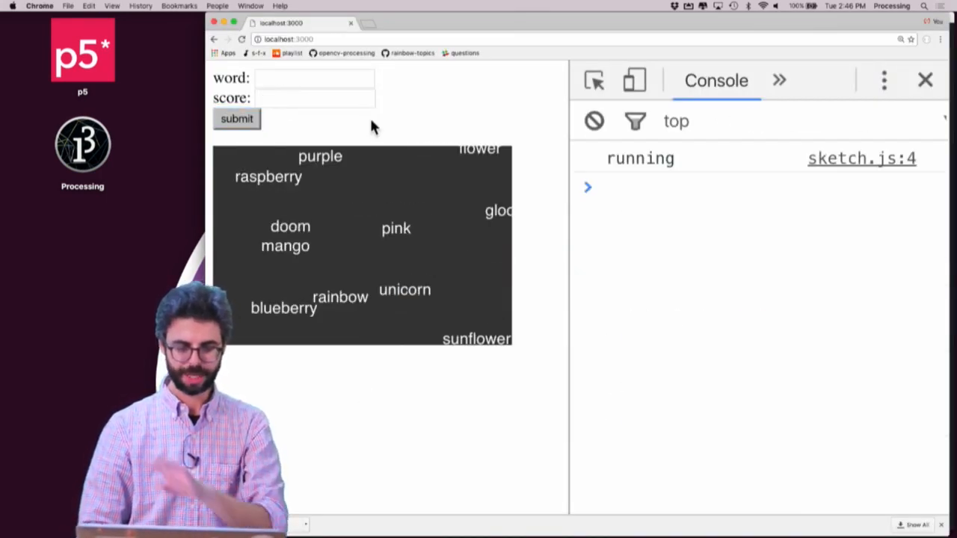